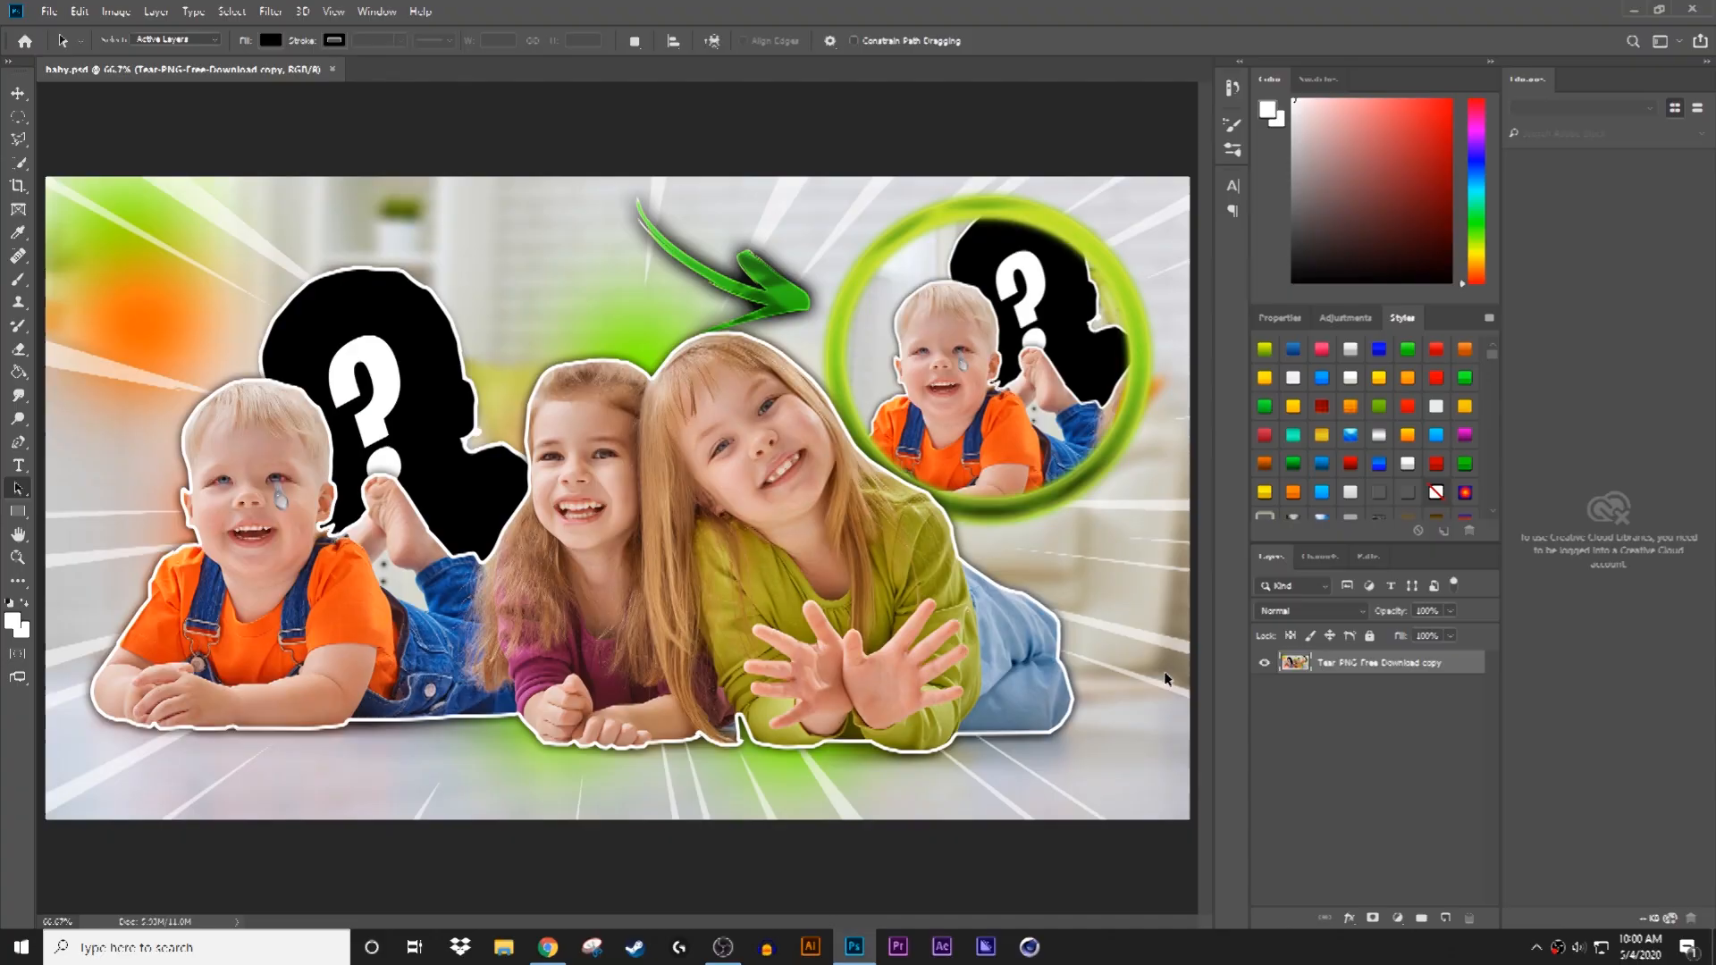
{"action": "mouse_move", "coordinate": [990, 618]}
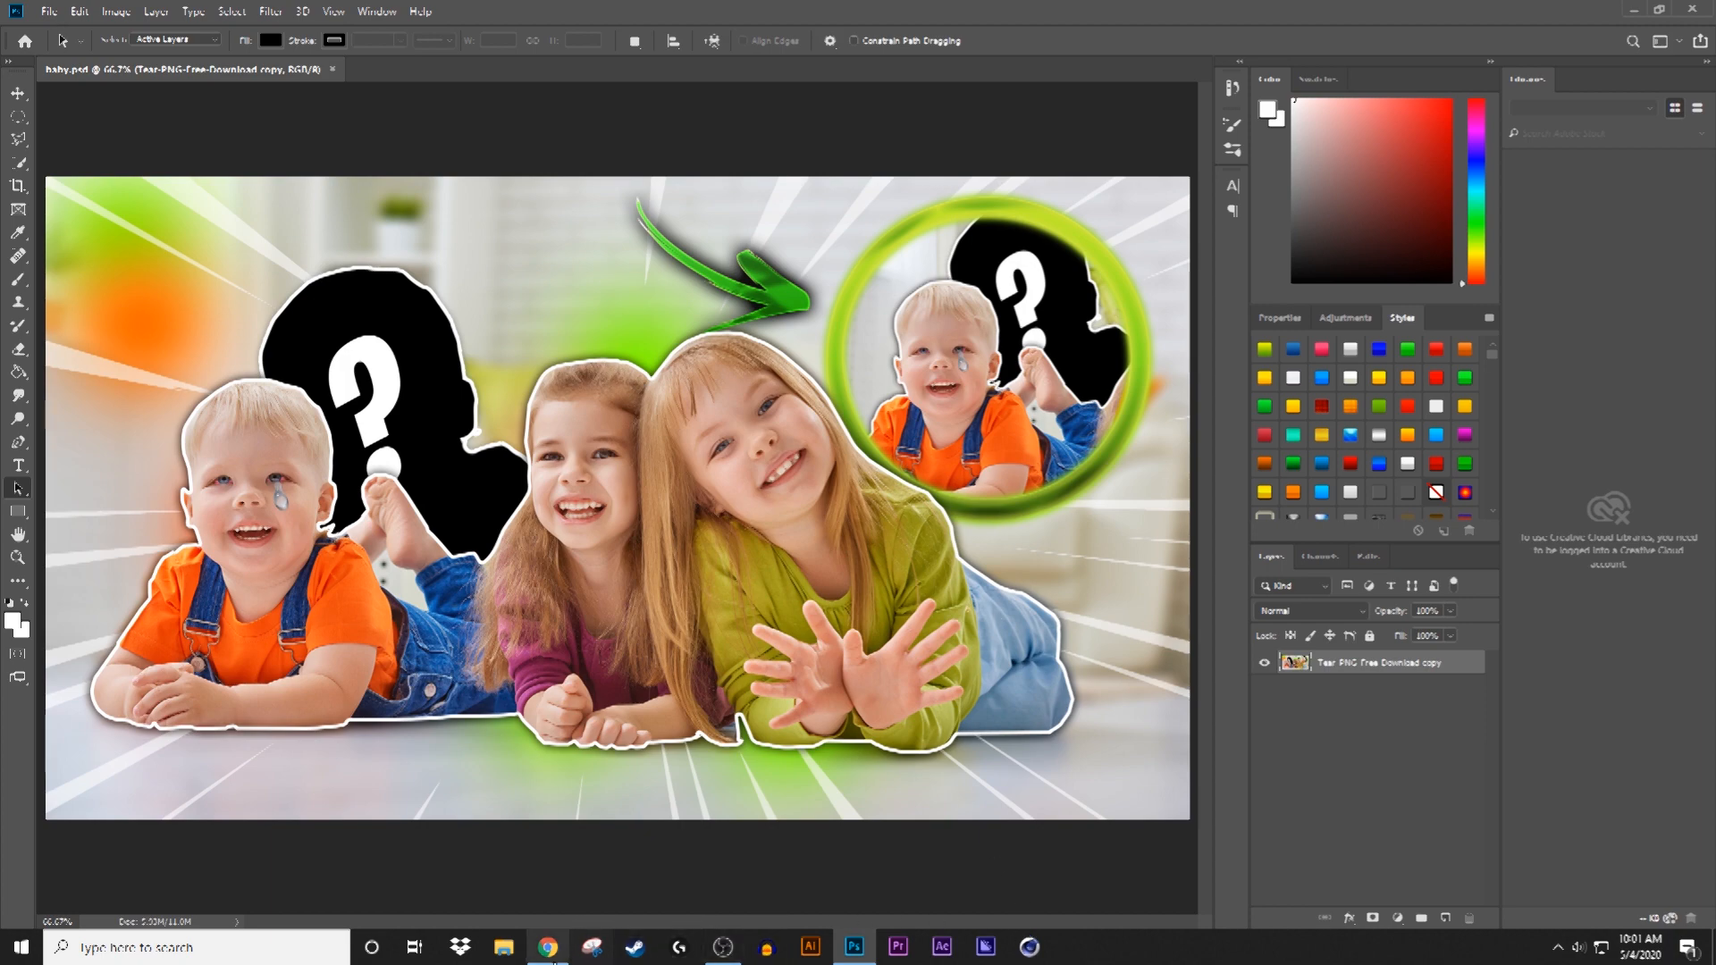
- Switch from Photoshop to the pixelspeechbubble.com tab in Chrome
{"action": "left_click", "coordinate": [546, 946]}
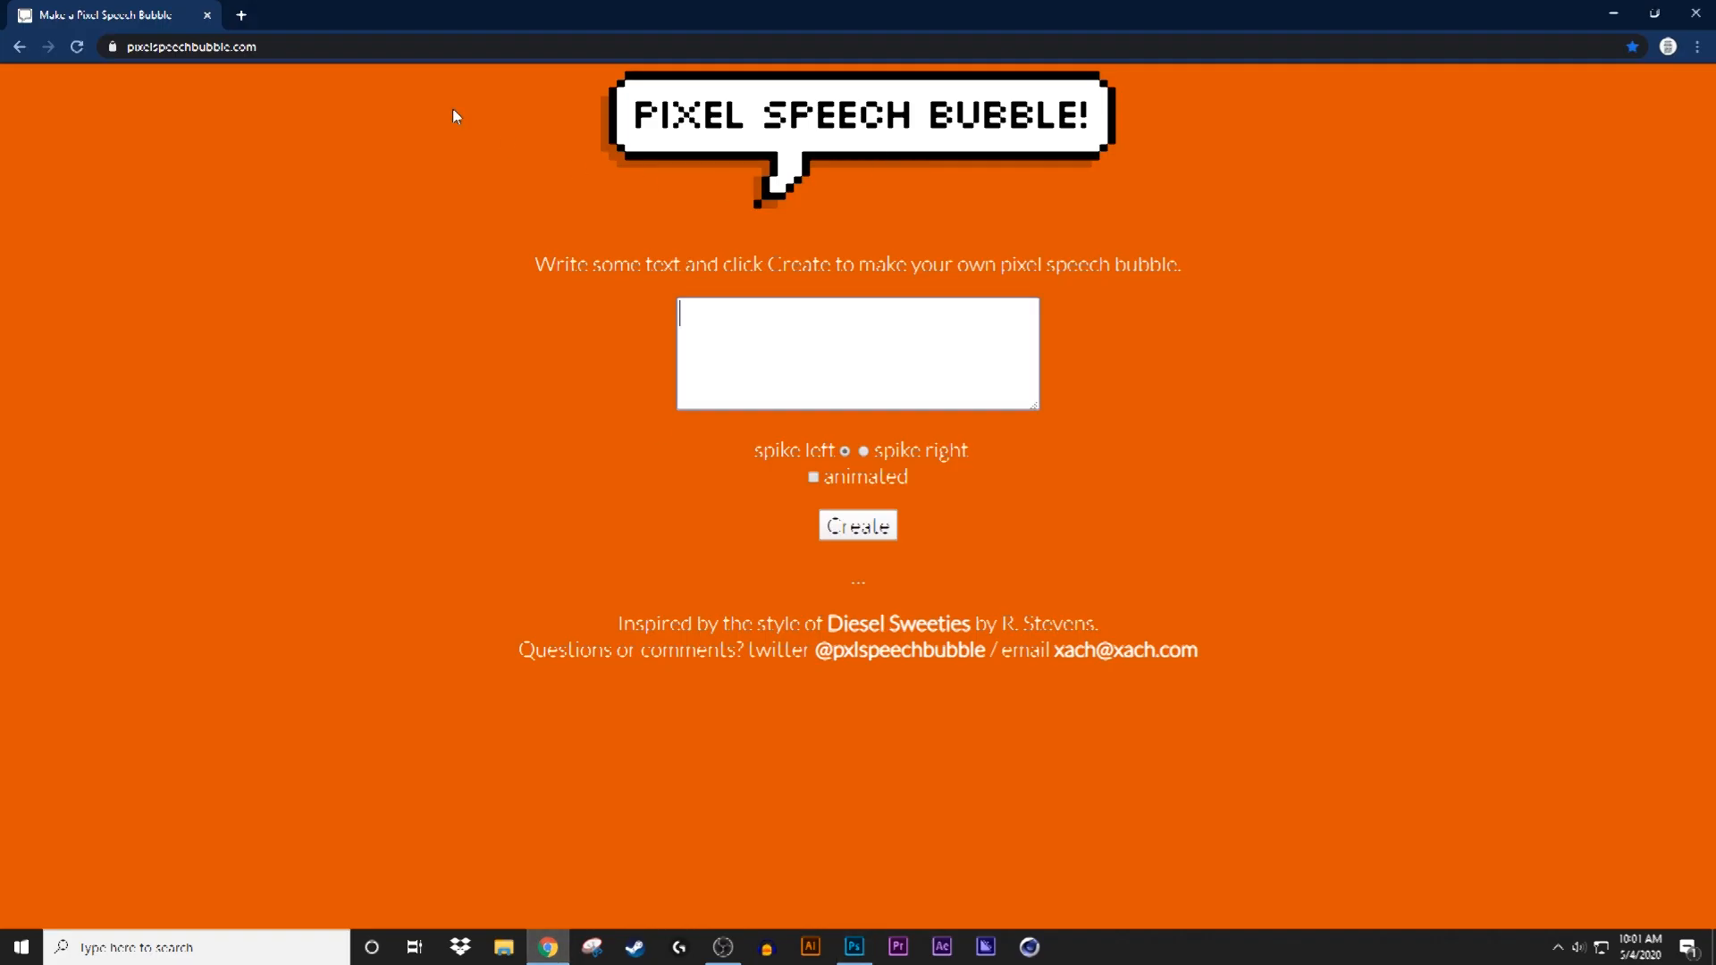
{"action": "mouse_move", "coordinate": [469, 104]}
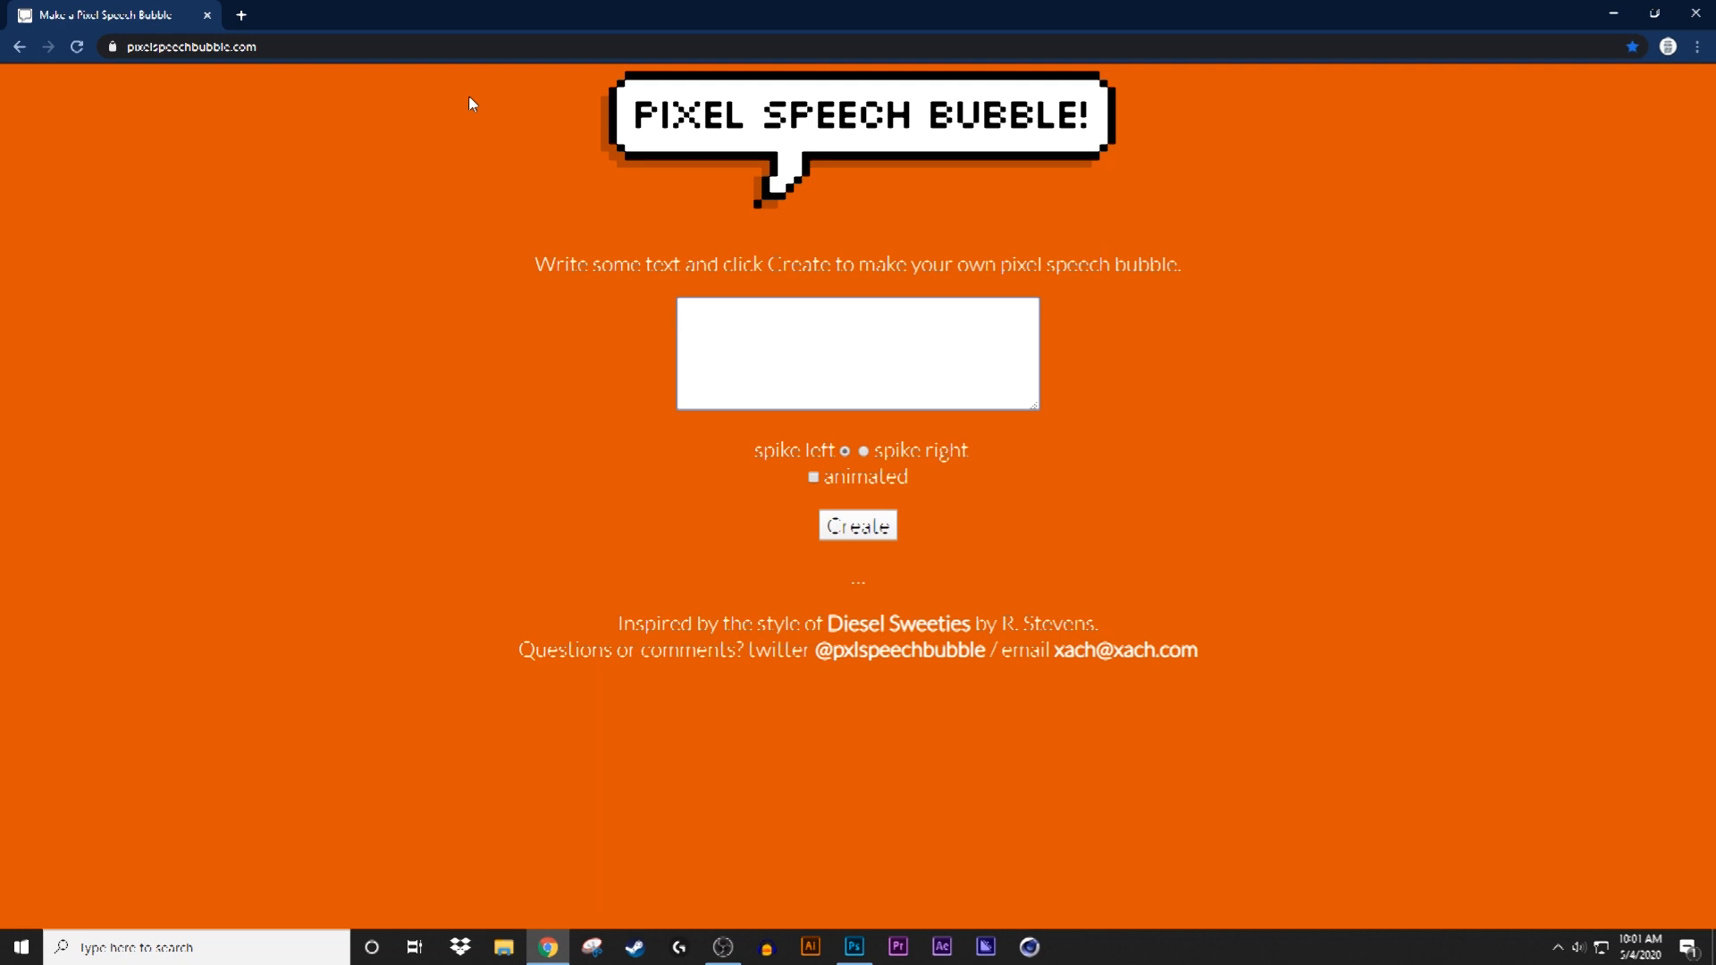
- Set the bubble spike to the right and type 'Someone is behind me'
{"action": "left_click", "coordinate": [857, 352]}
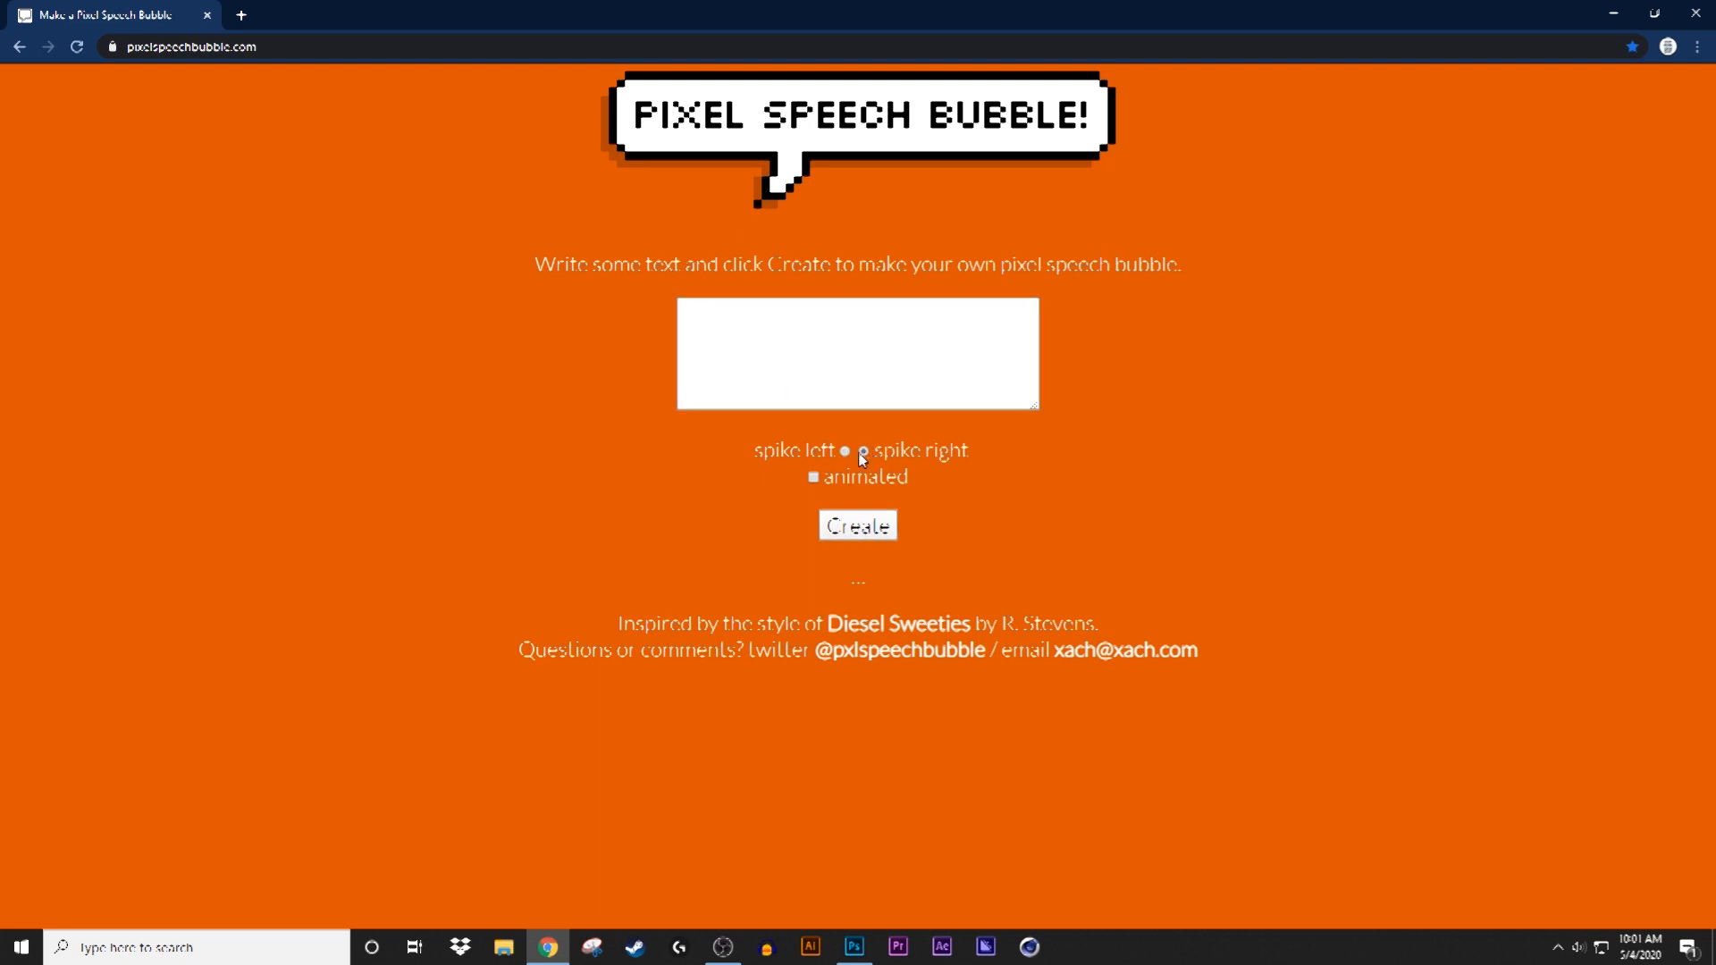
{"action": "left_click", "coordinate": [863, 452]}
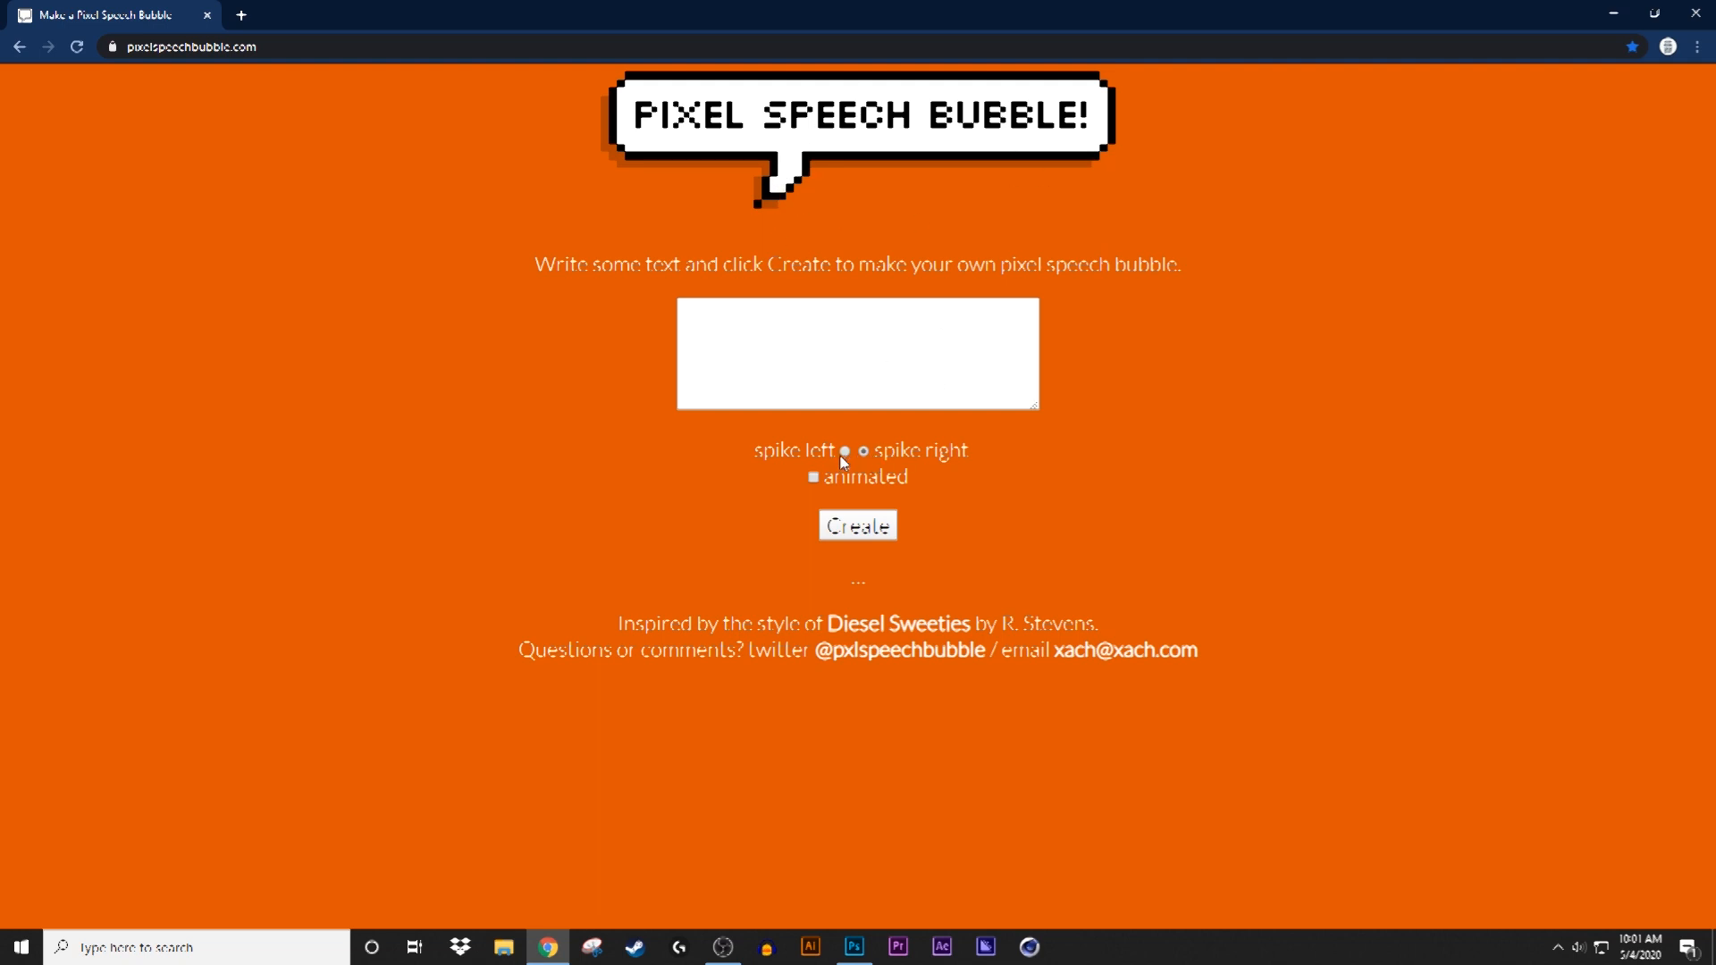
{"action": "left_click", "coordinate": [812, 477]}
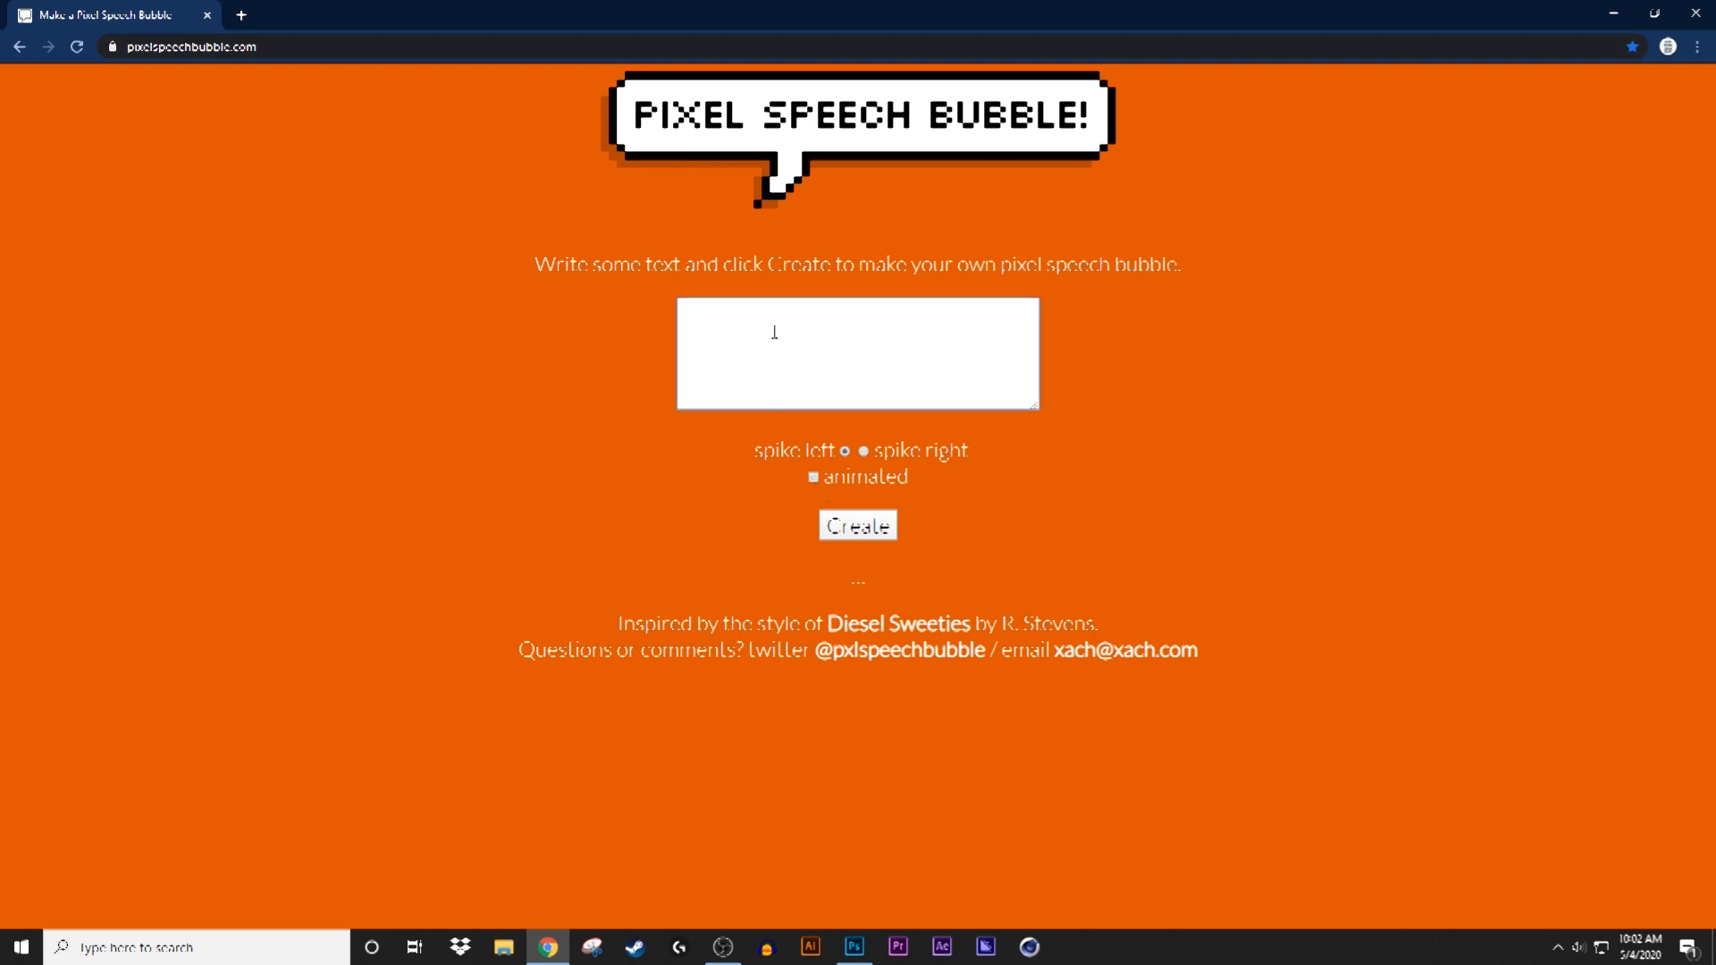
{"action": "type", "text": "S"}
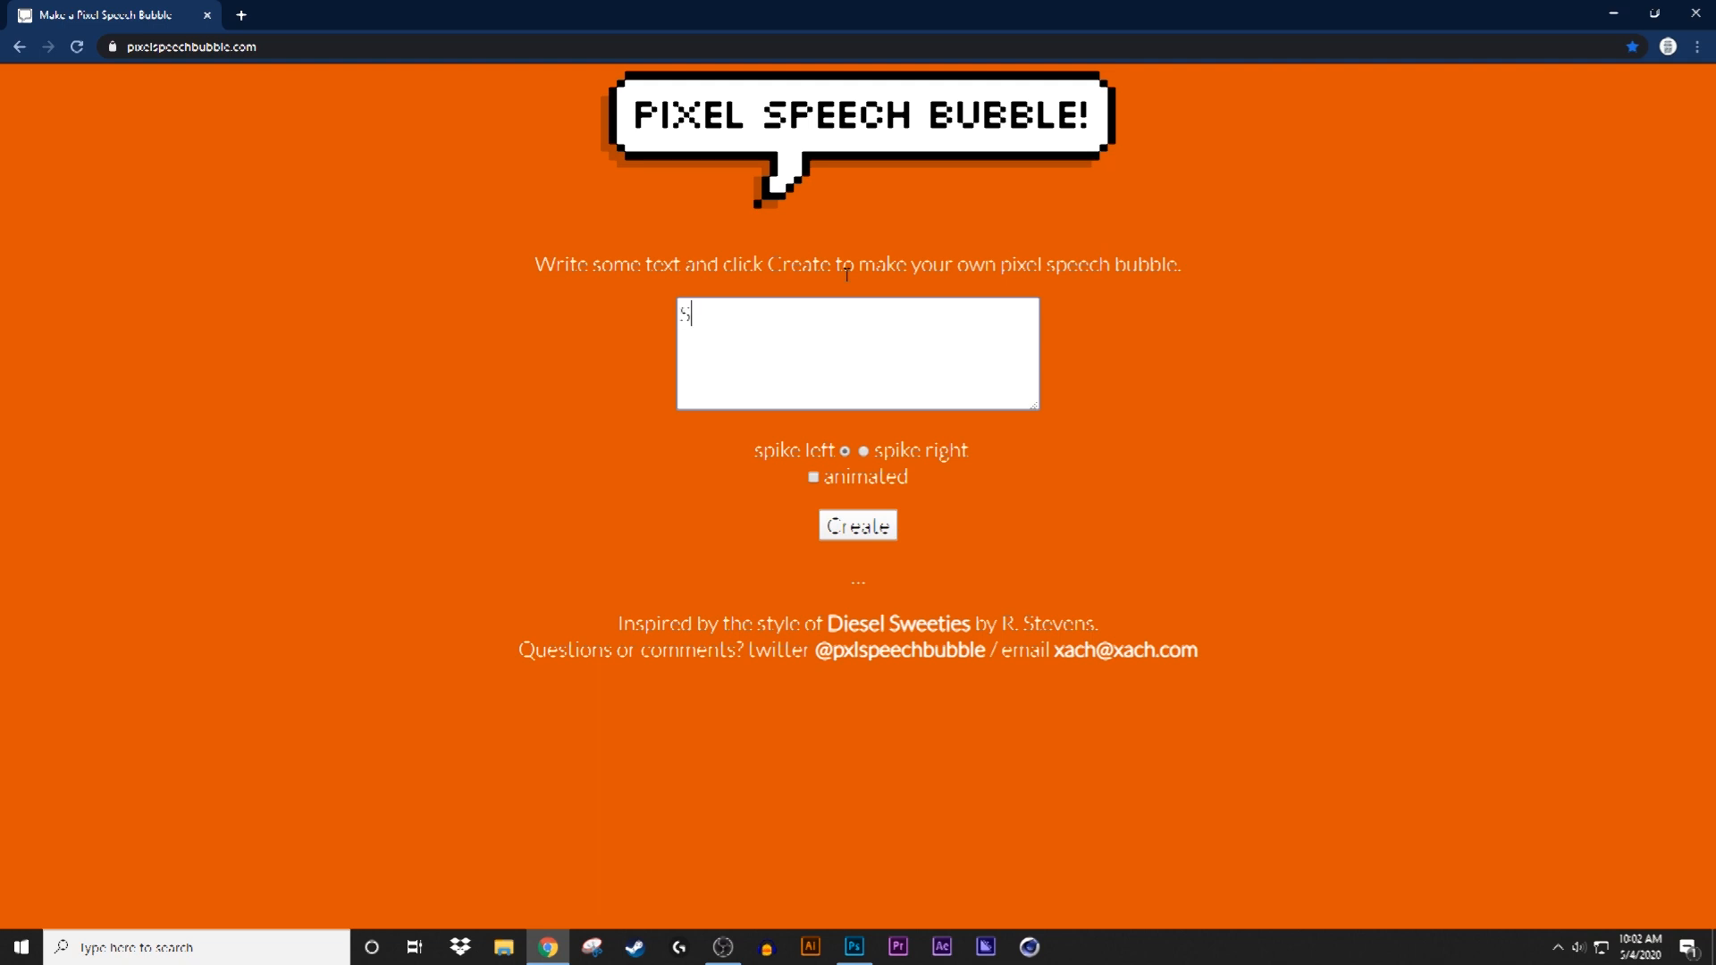
{"action": "type", "text": "omenone si be"}
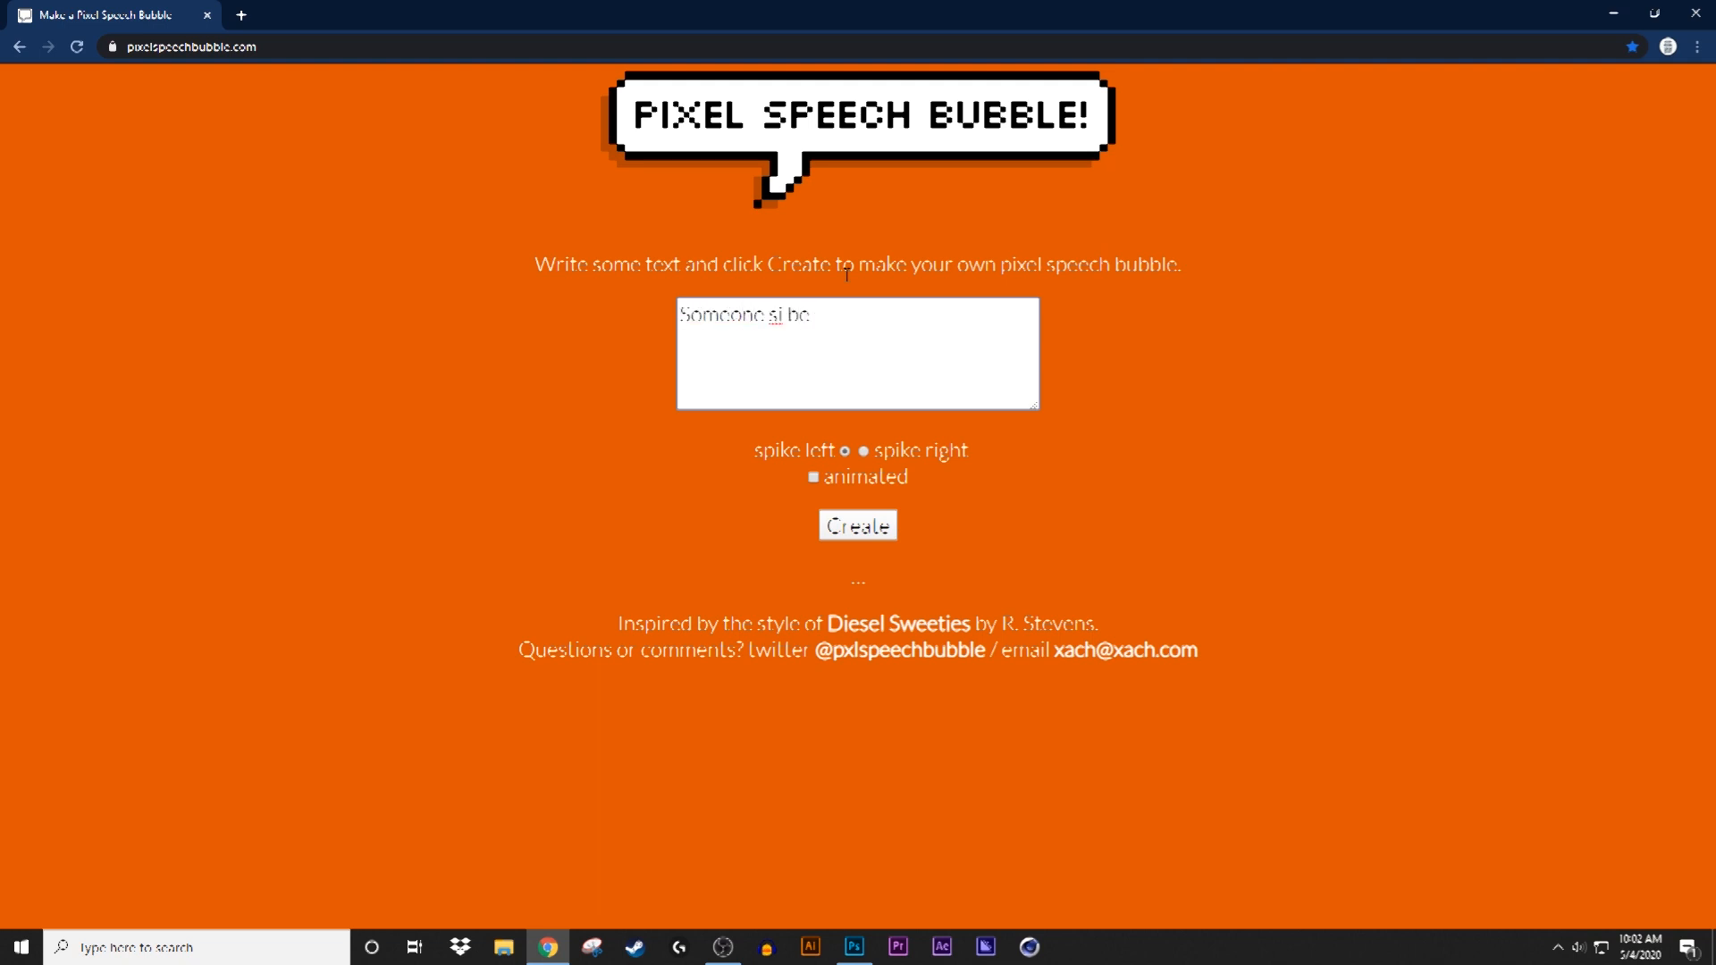
{"action": "type", "text": "is behi"}
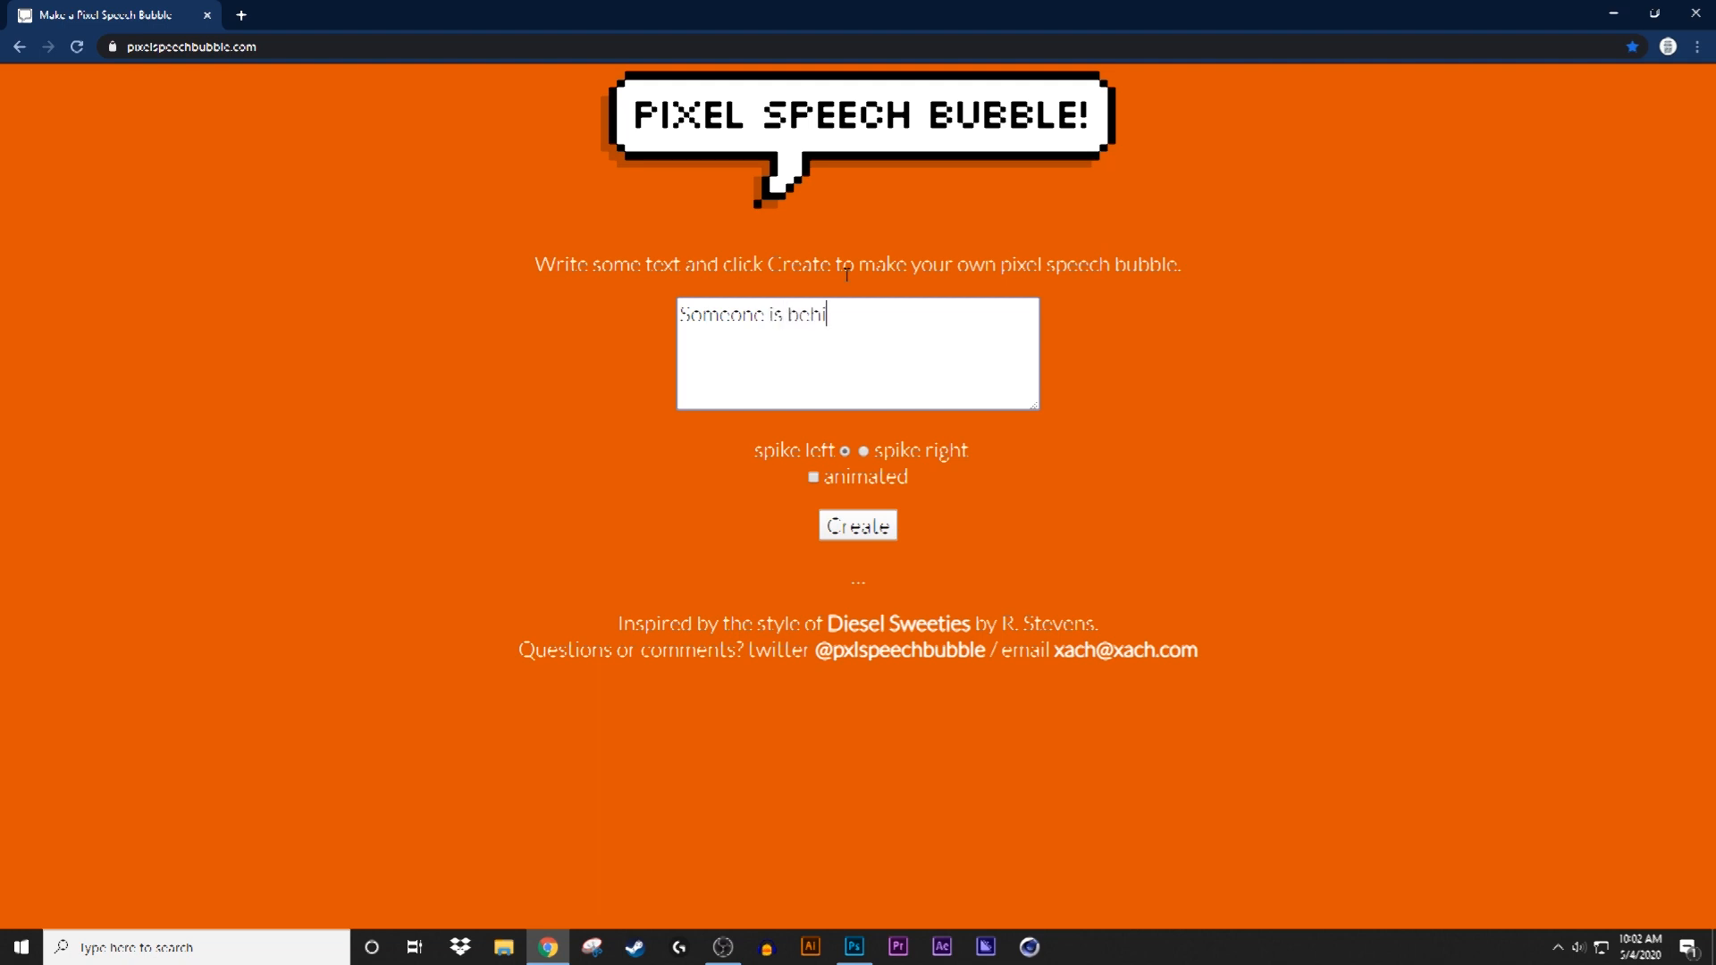
- Generate and download the bubble image, then select the old message text
{"action": "left_click", "coordinate": [857, 524]}
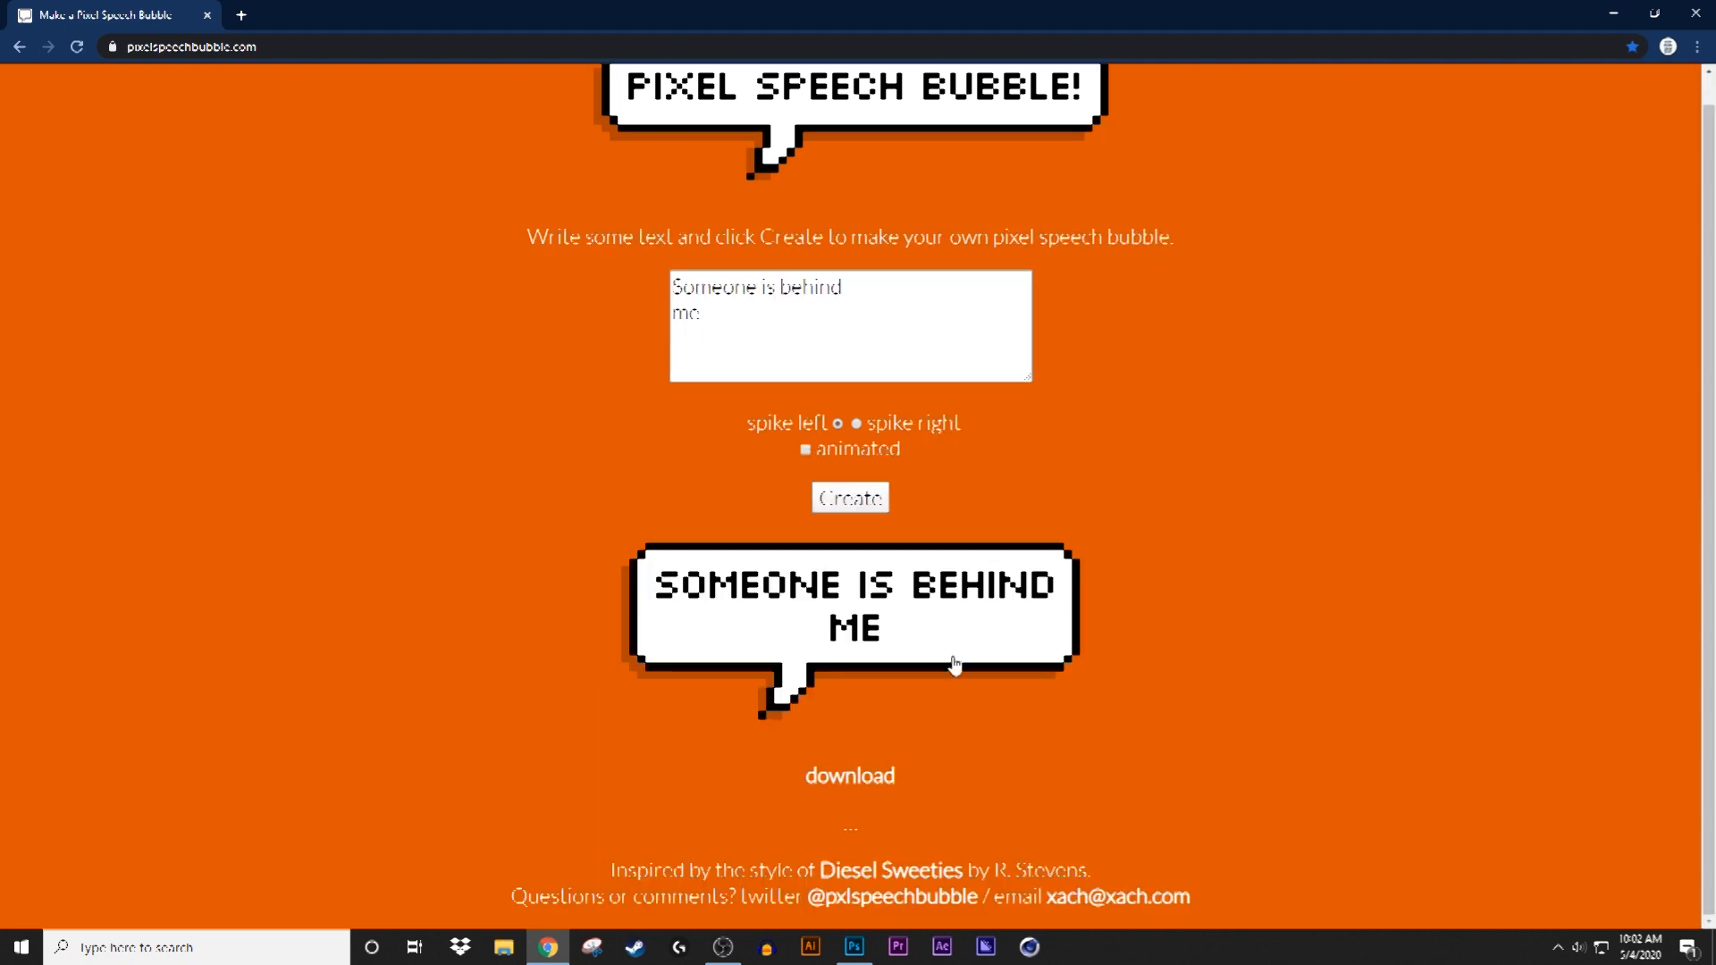
{"action": "left_click", "coordinate": [848, 775]}
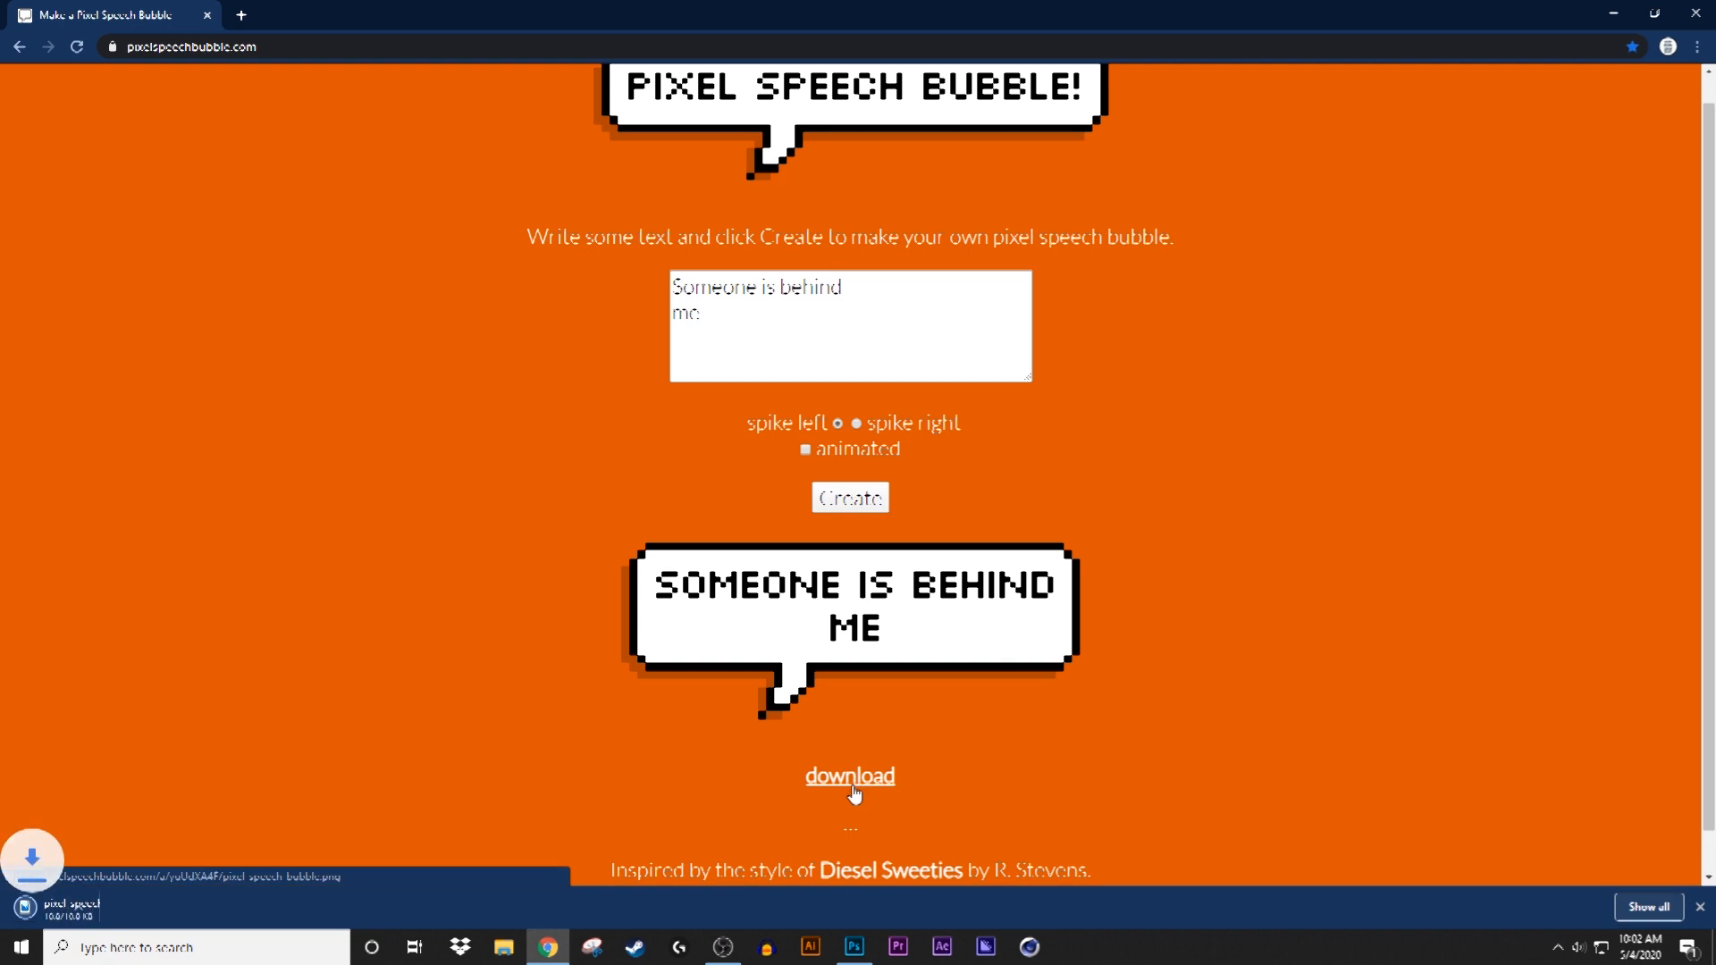
{"action": "left_click", "coordinate": [849, 776]}
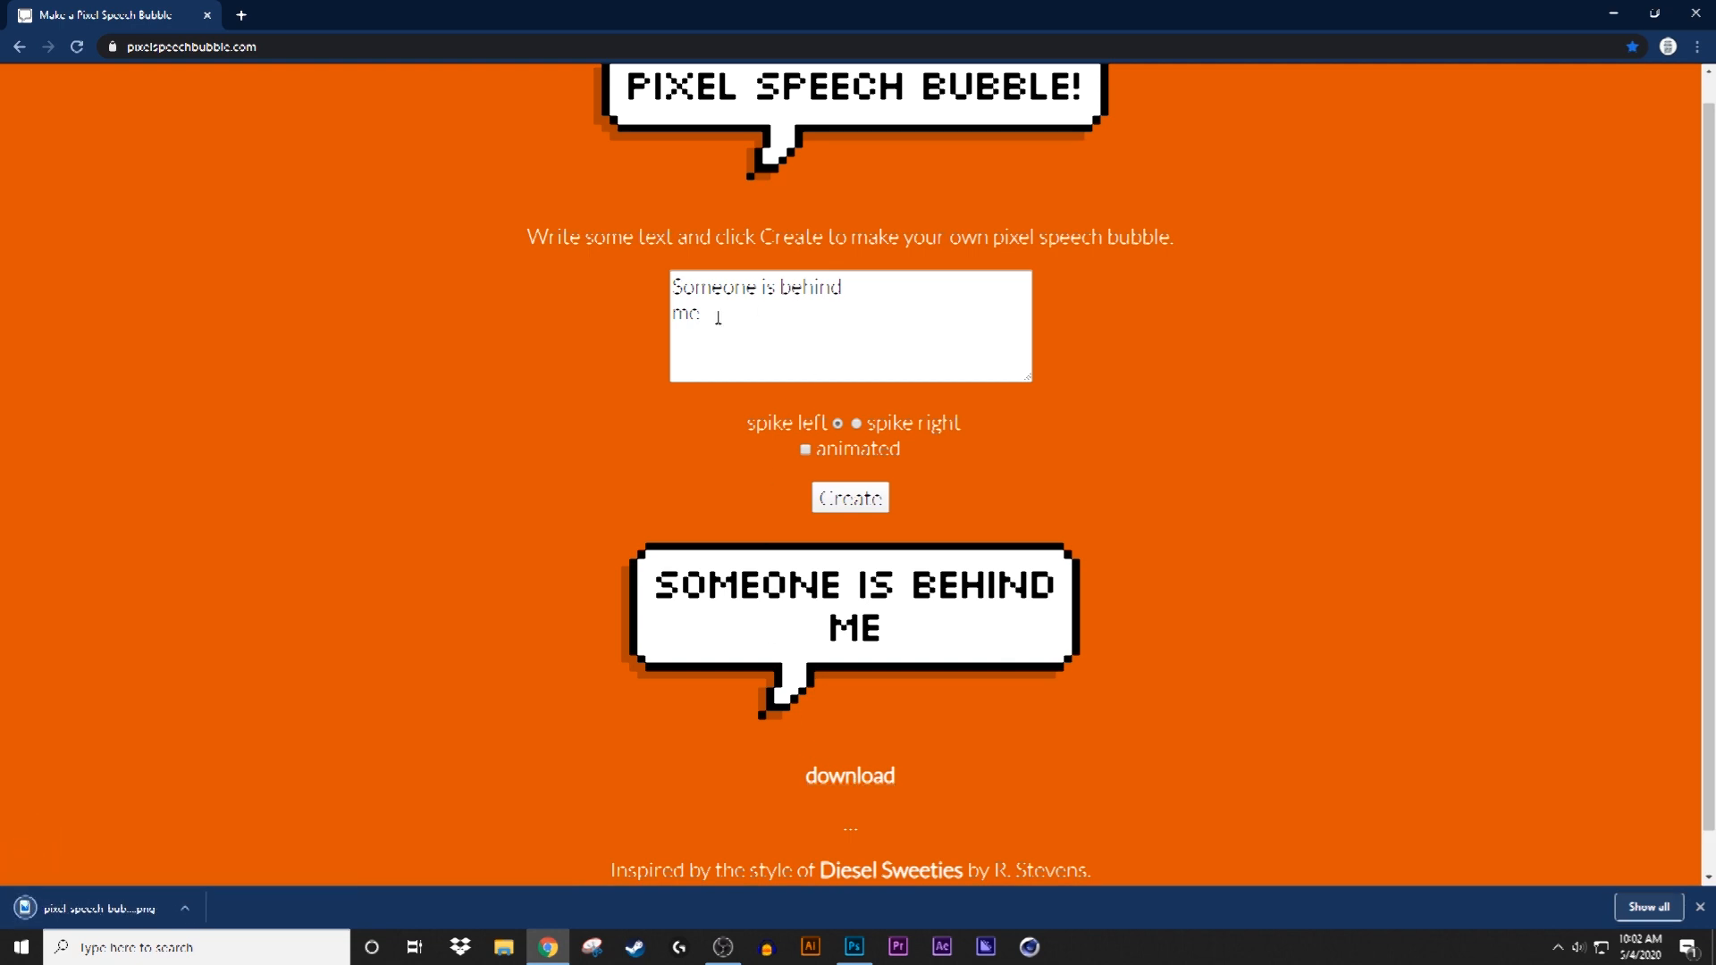
{"action": "key", "text": "ctrl+a"}
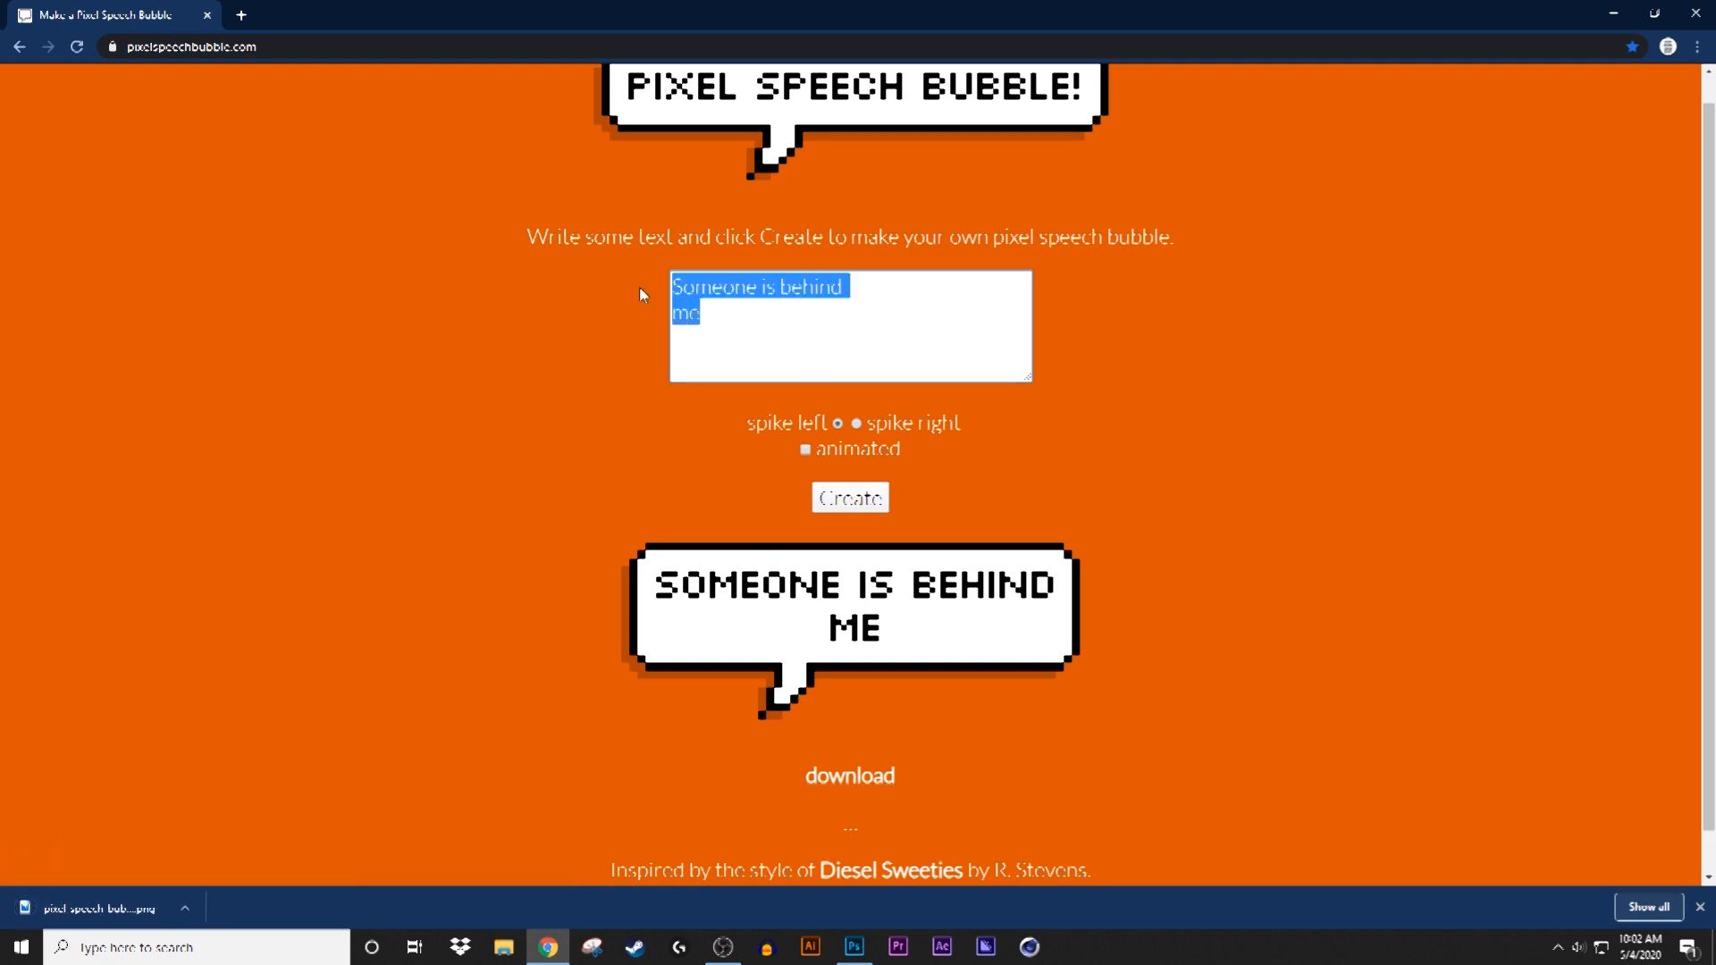
- Replace the message with 'GET THE F*CK OF ME' and generate the left-spiked bubble
{"action": "key", "text": "Delete"}
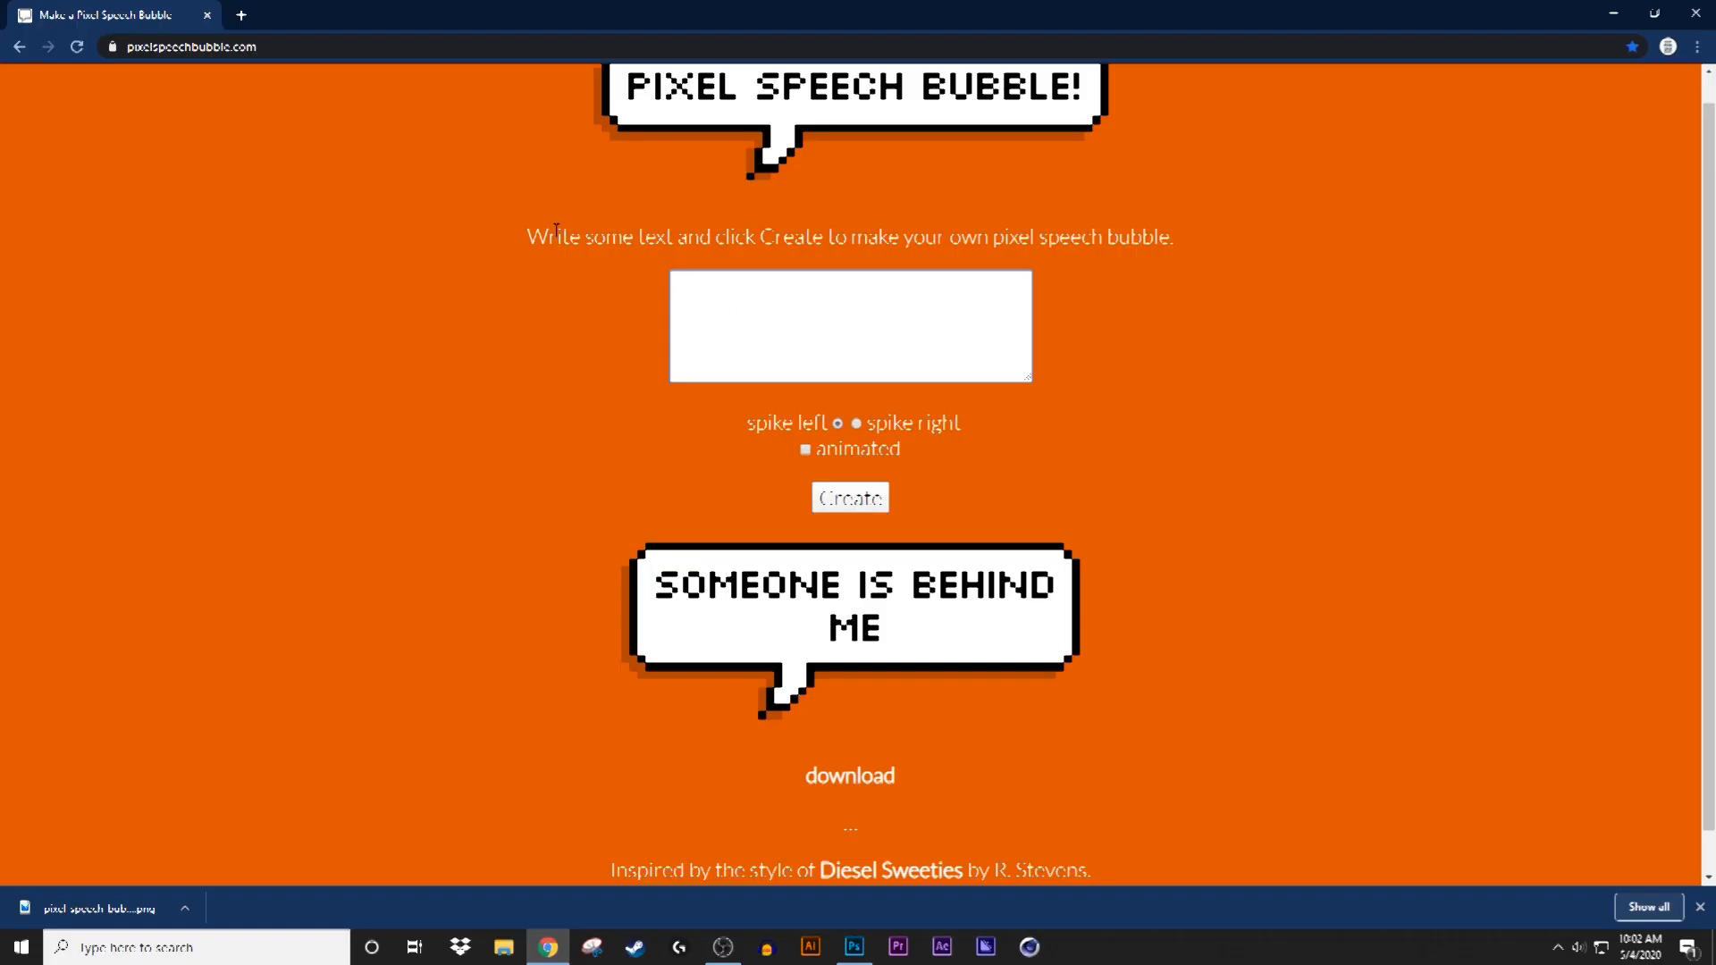
{"action": "left_click", "coordinate": [849, 325]}
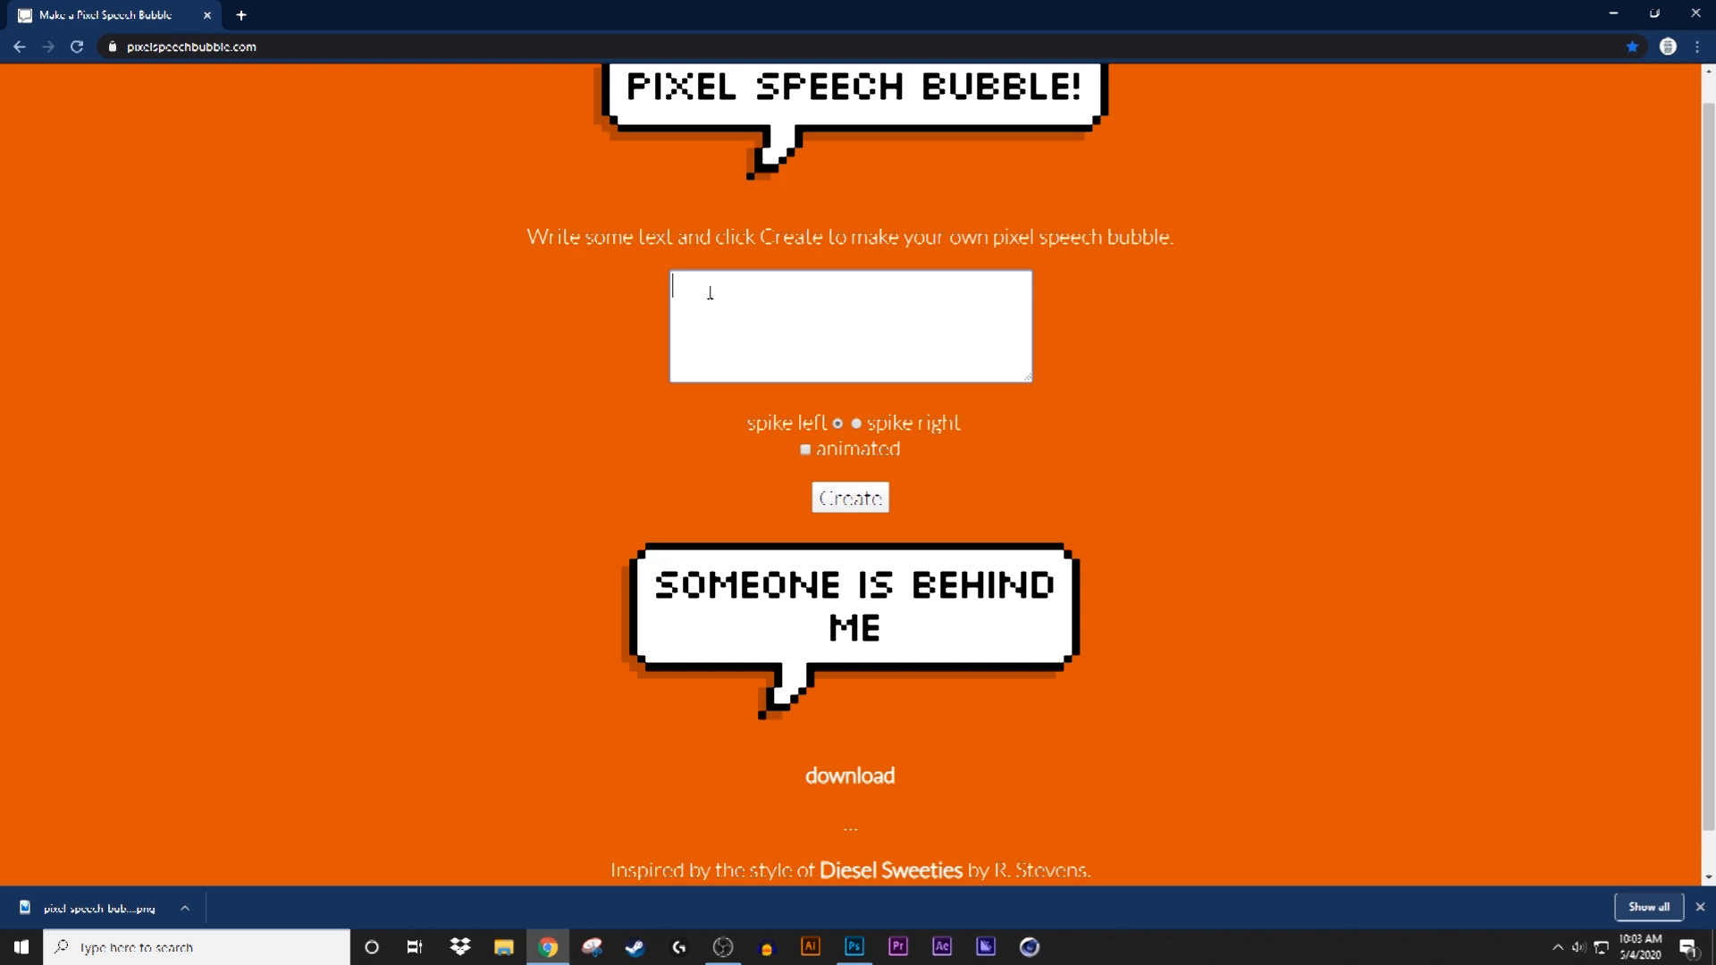
{"action": "type", "text": "get the f*ck"}
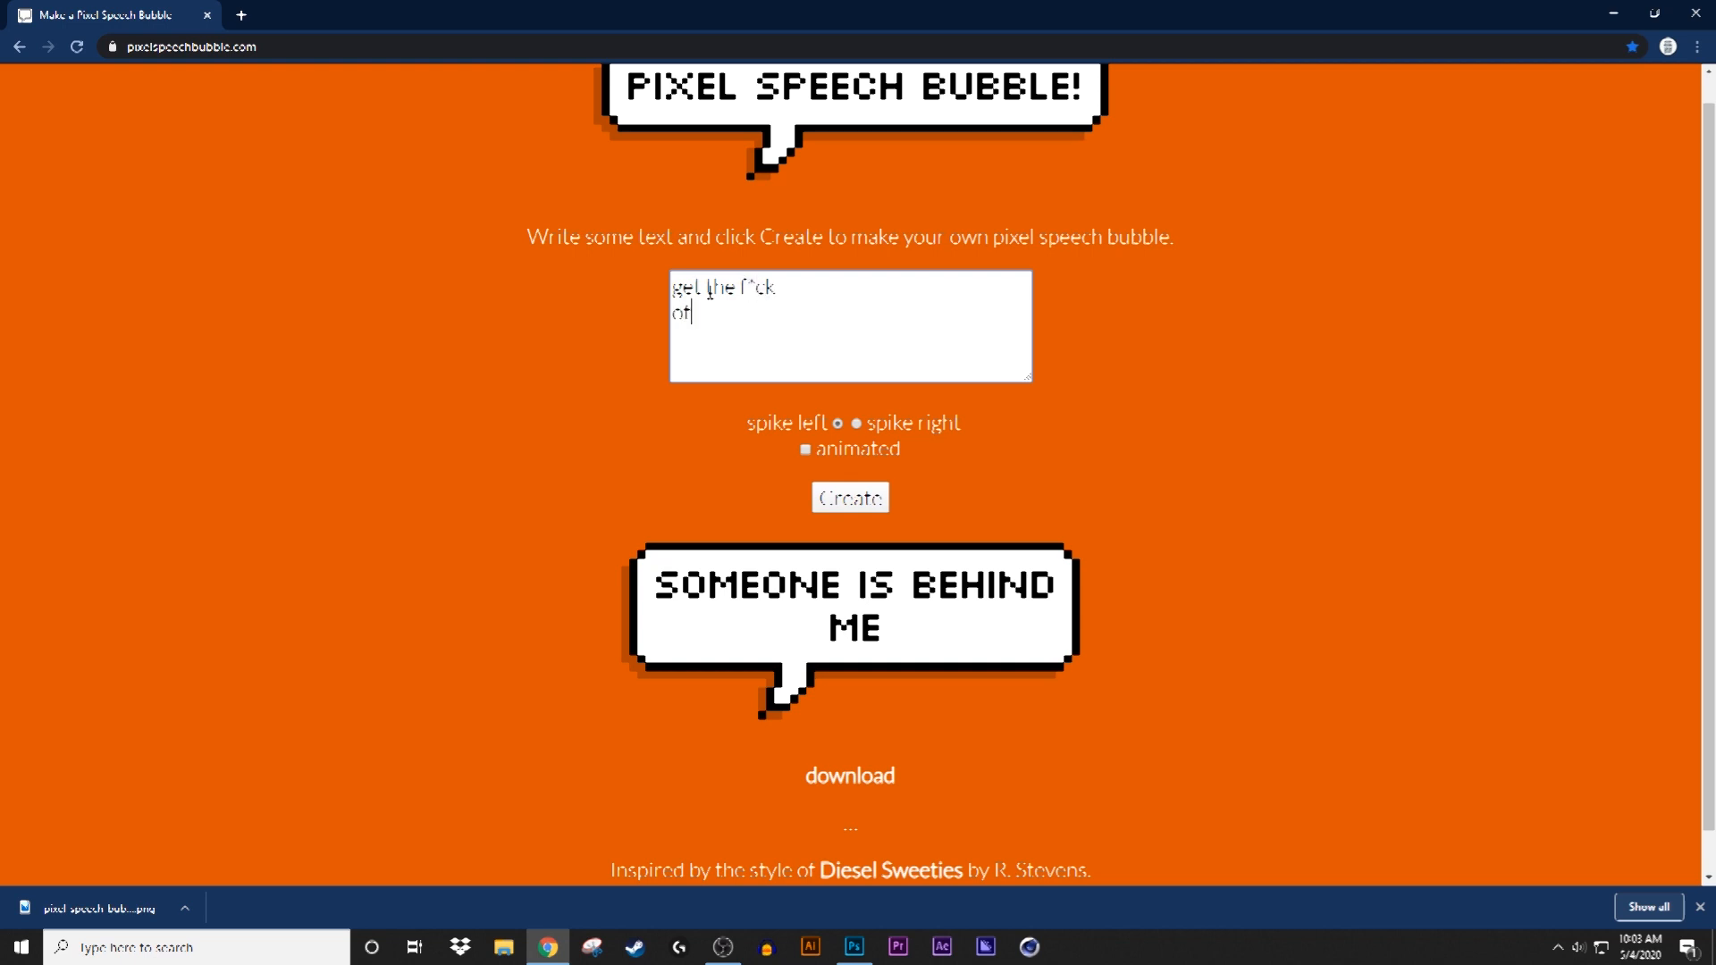
{"action": "type", "text": "me"}
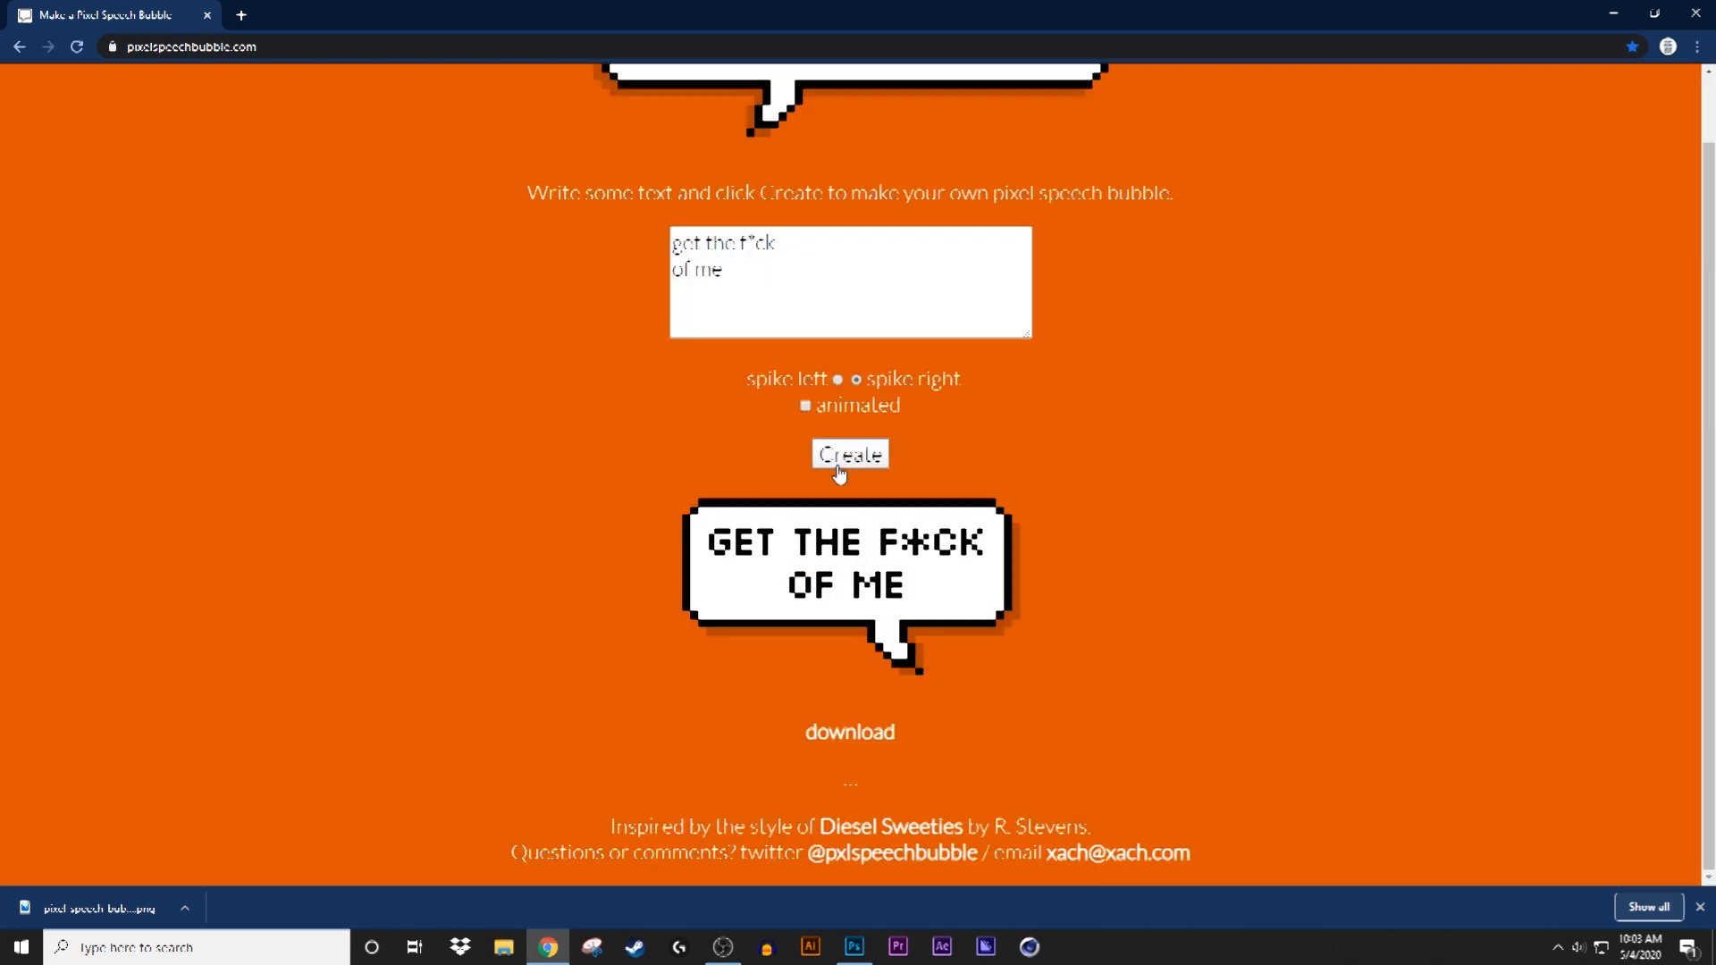
{"action": "left_click", "coordinate": [849, 731]}
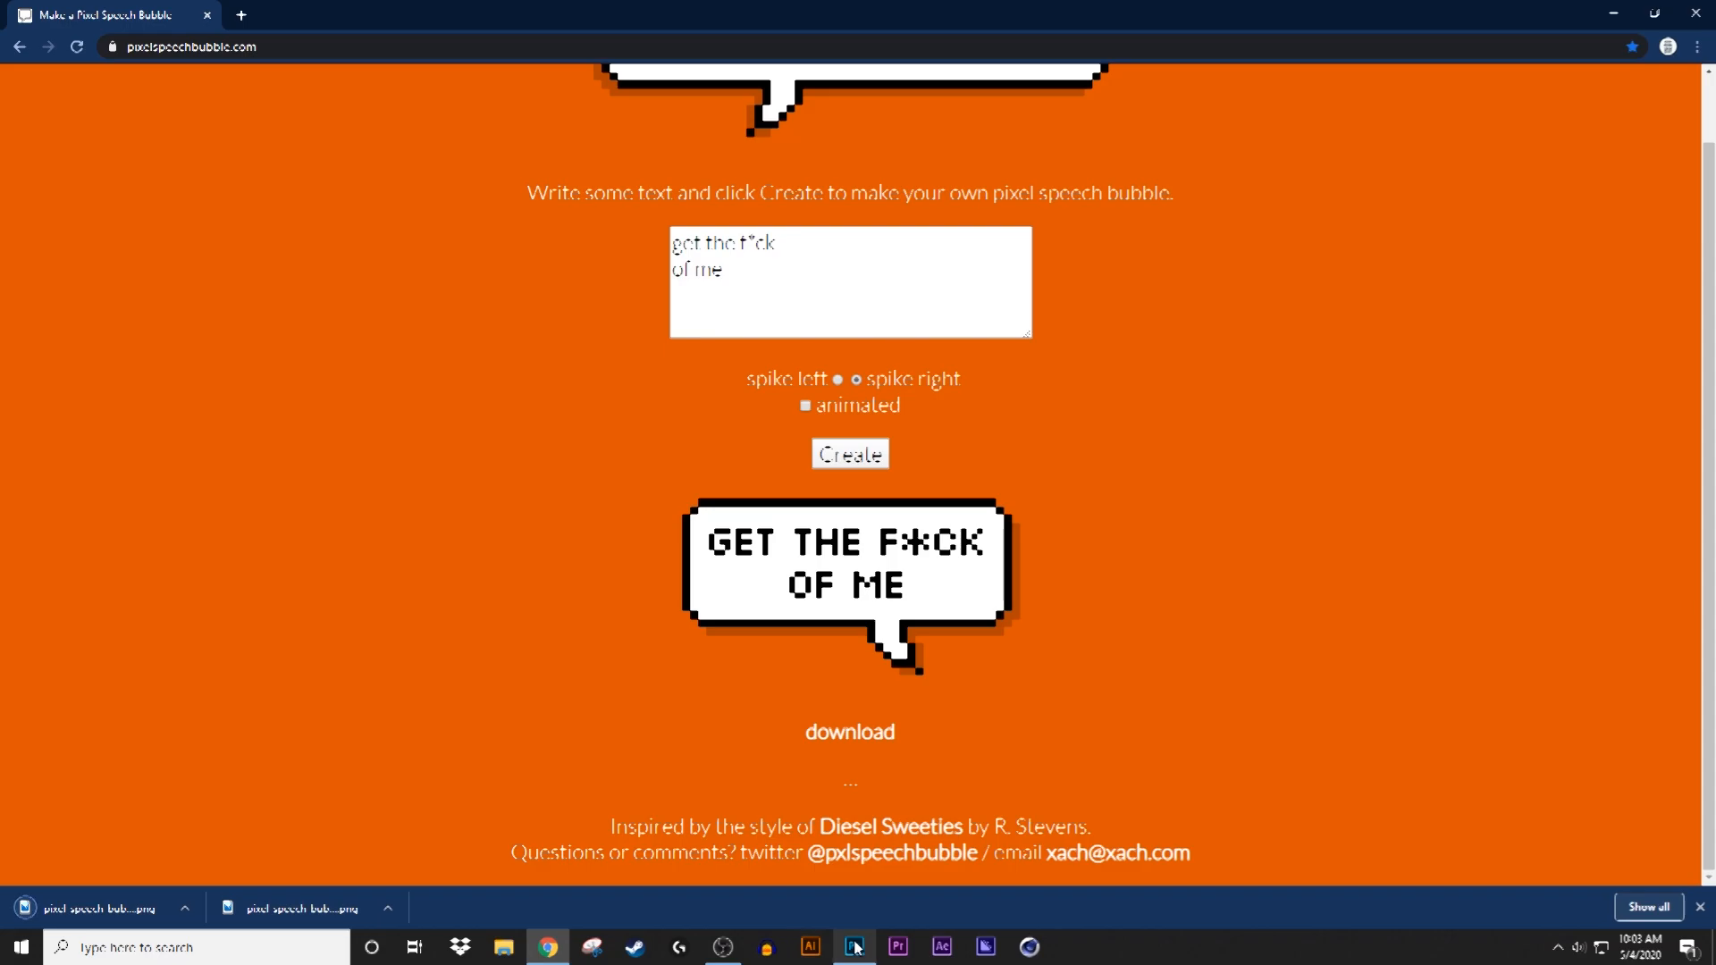
- Embed the GET THE F*CK OF ME and tilted SOMEONE IS BEHIND ME bubbles in the thumbnail
{"action": "left_click", "coordinate": [852, 946]}
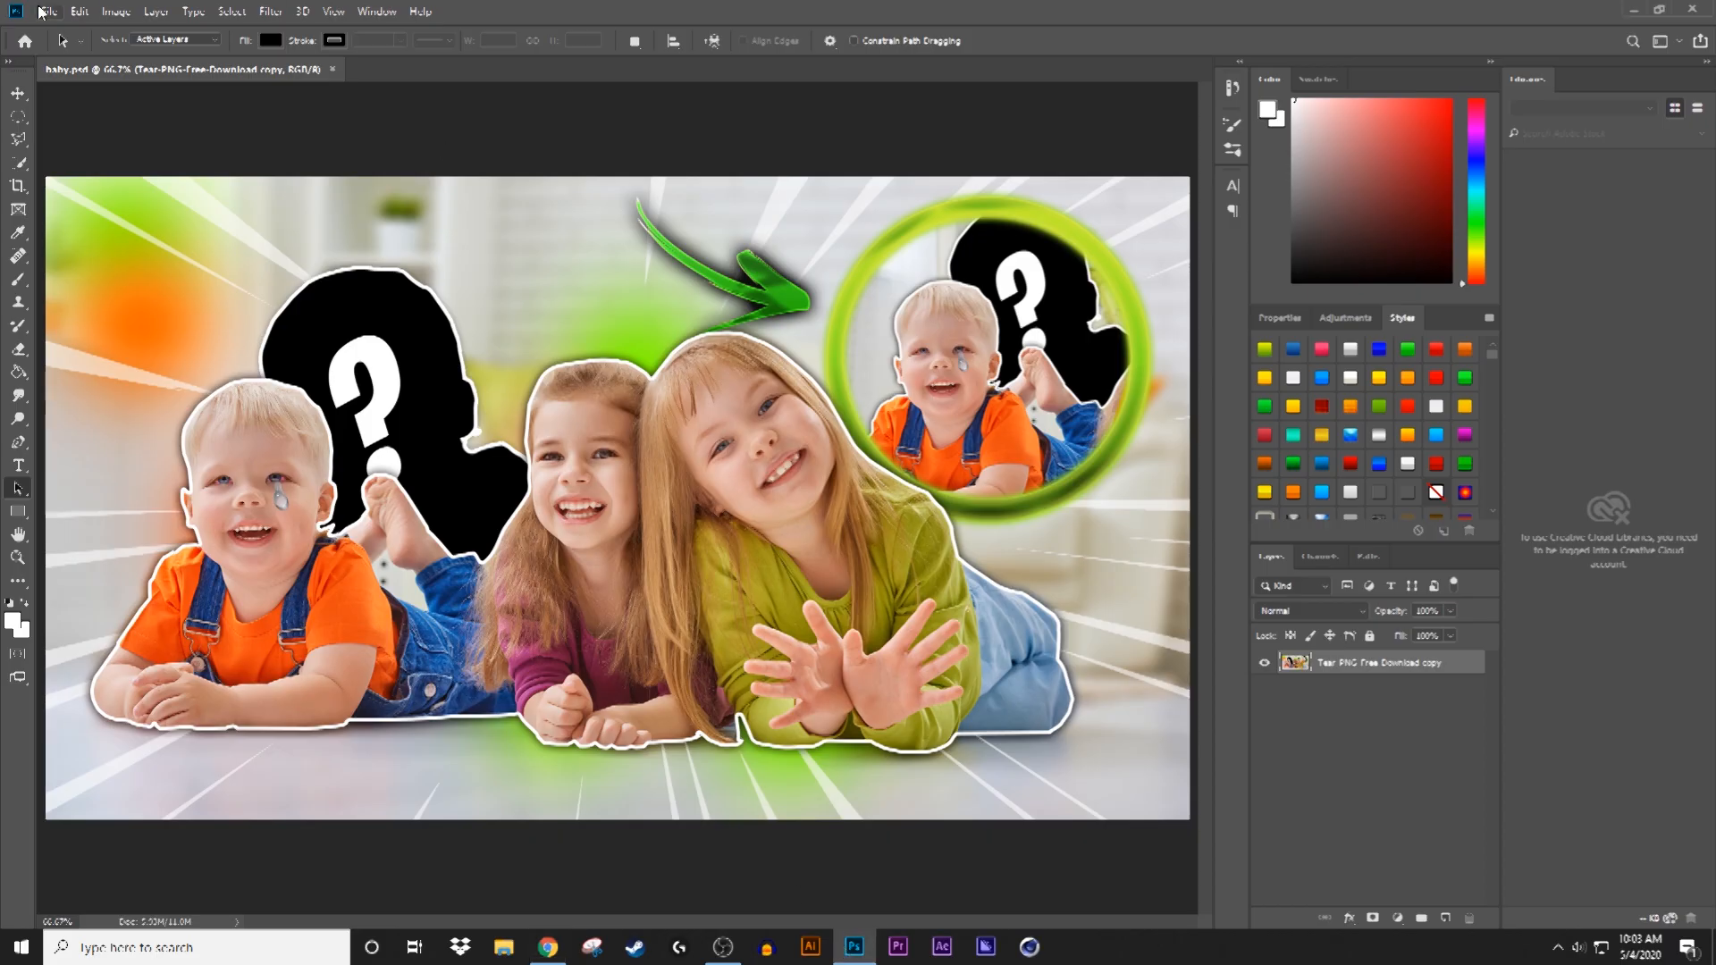
{"action": "mouse_move", "coordinate": [53, 20]}
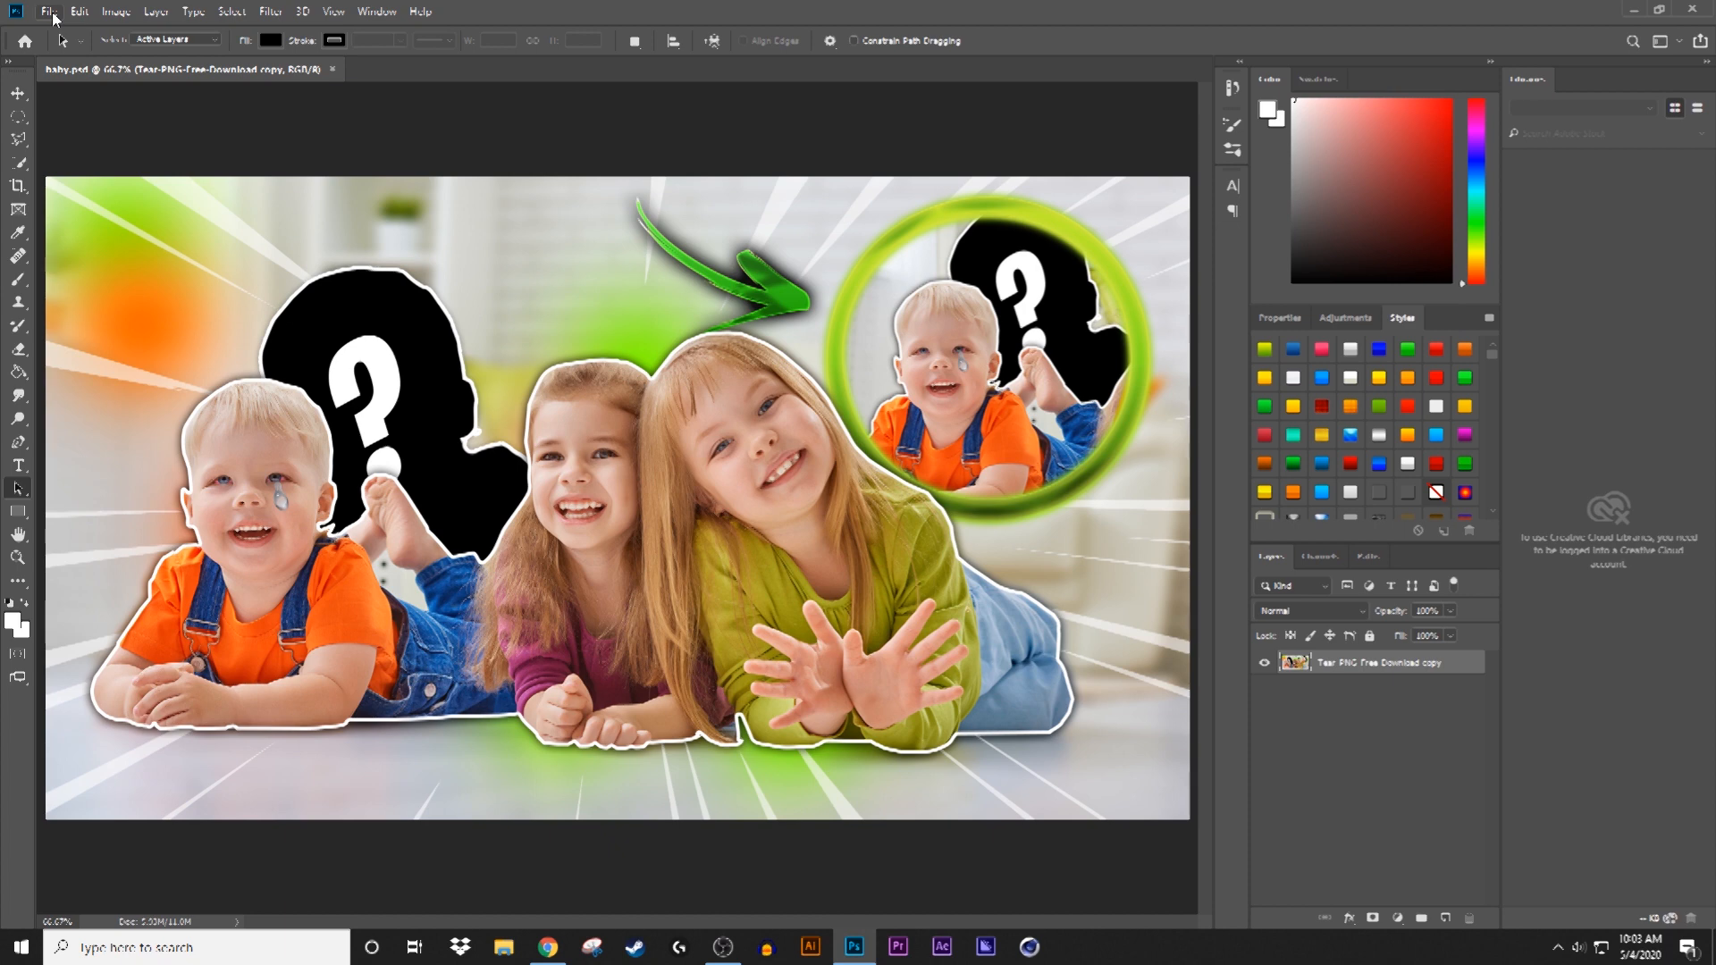
{"action": "left_click", "coordinate": [48, 10]}
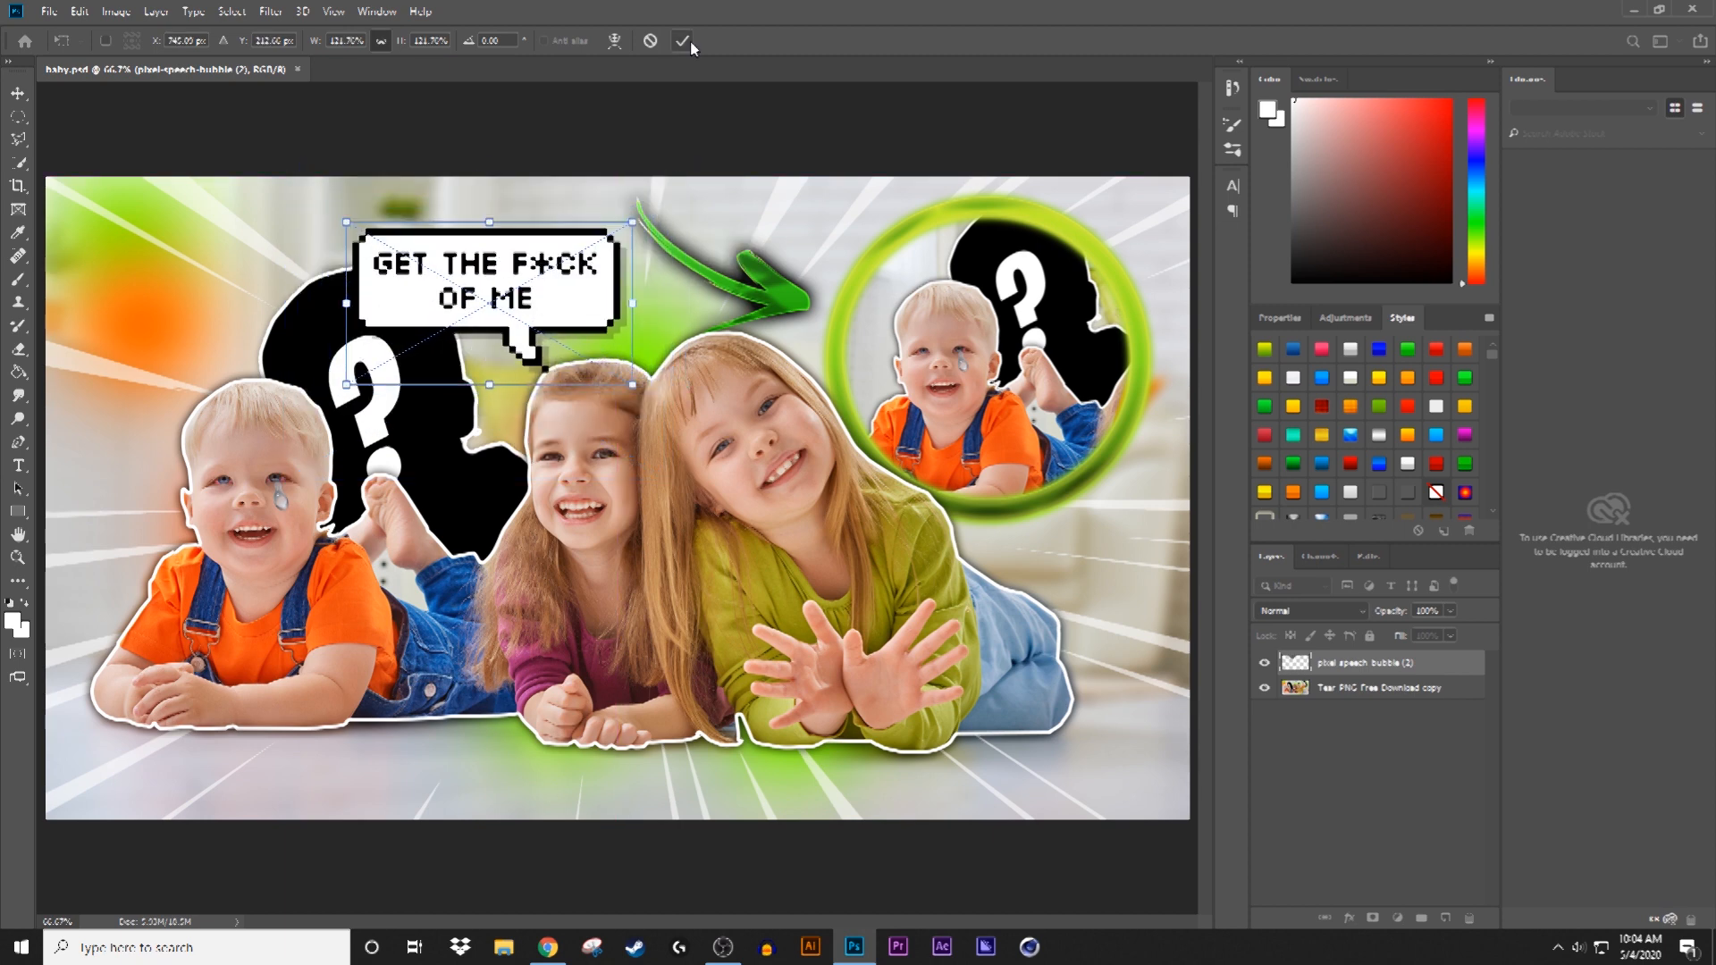
{"action": "left_click", "coordinate": [682, 40]}
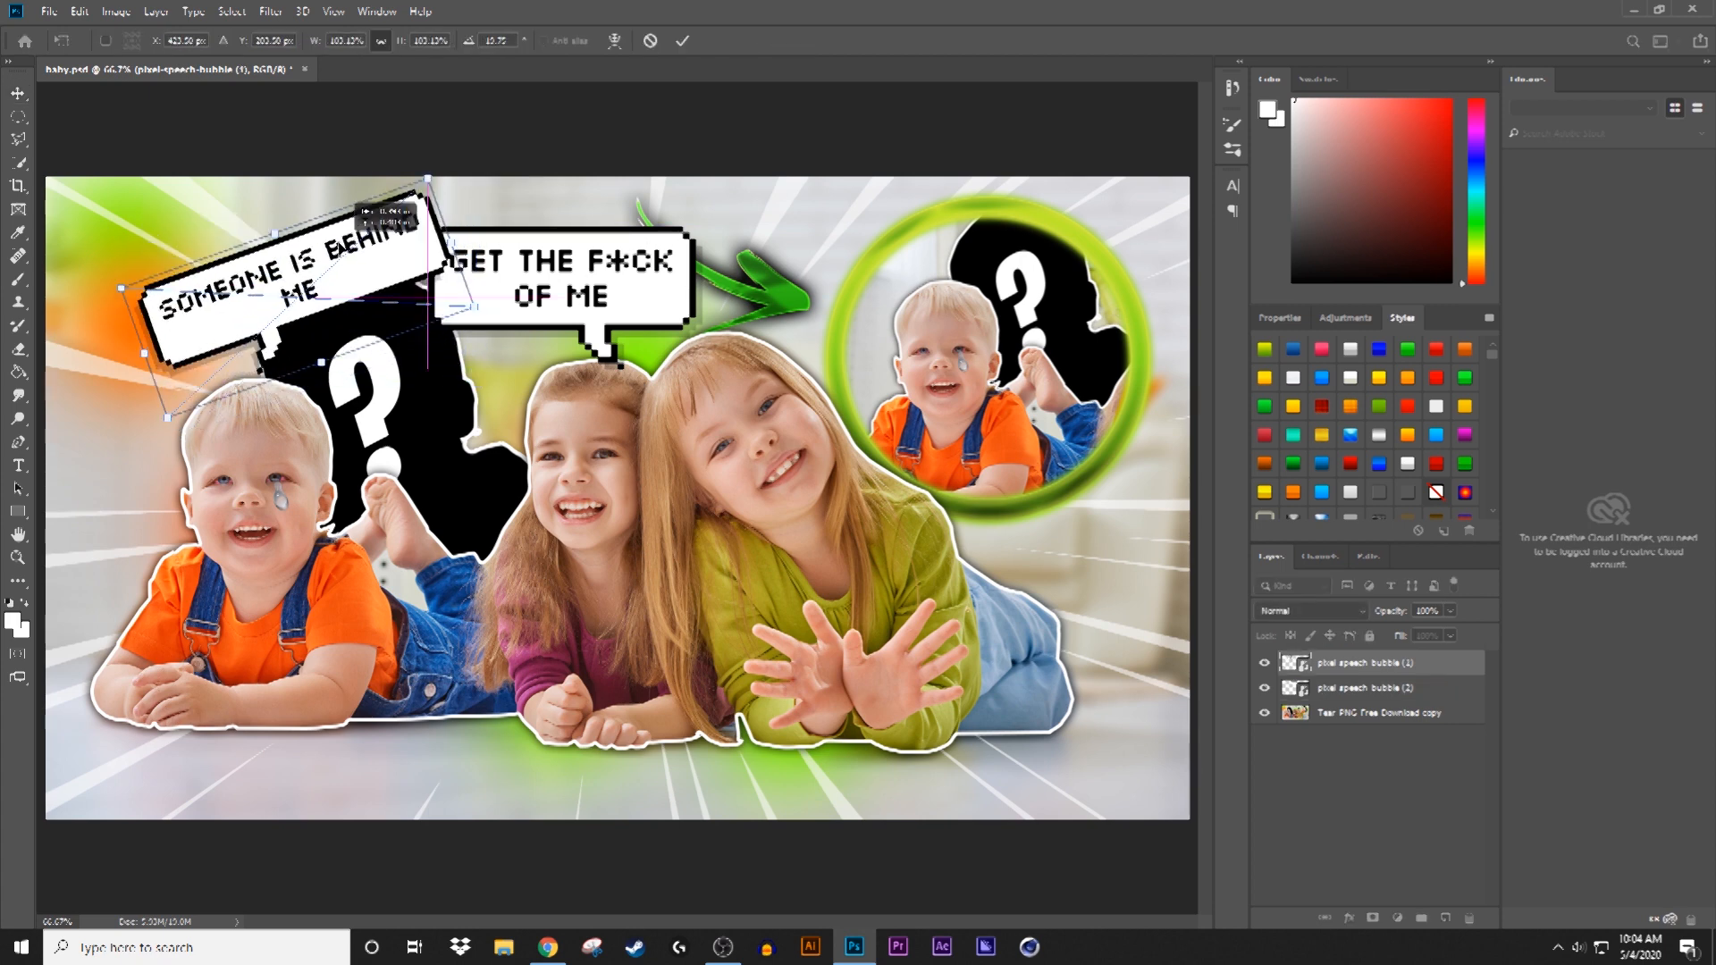
{"action": "left_click", "coordinate": [682, 40]}
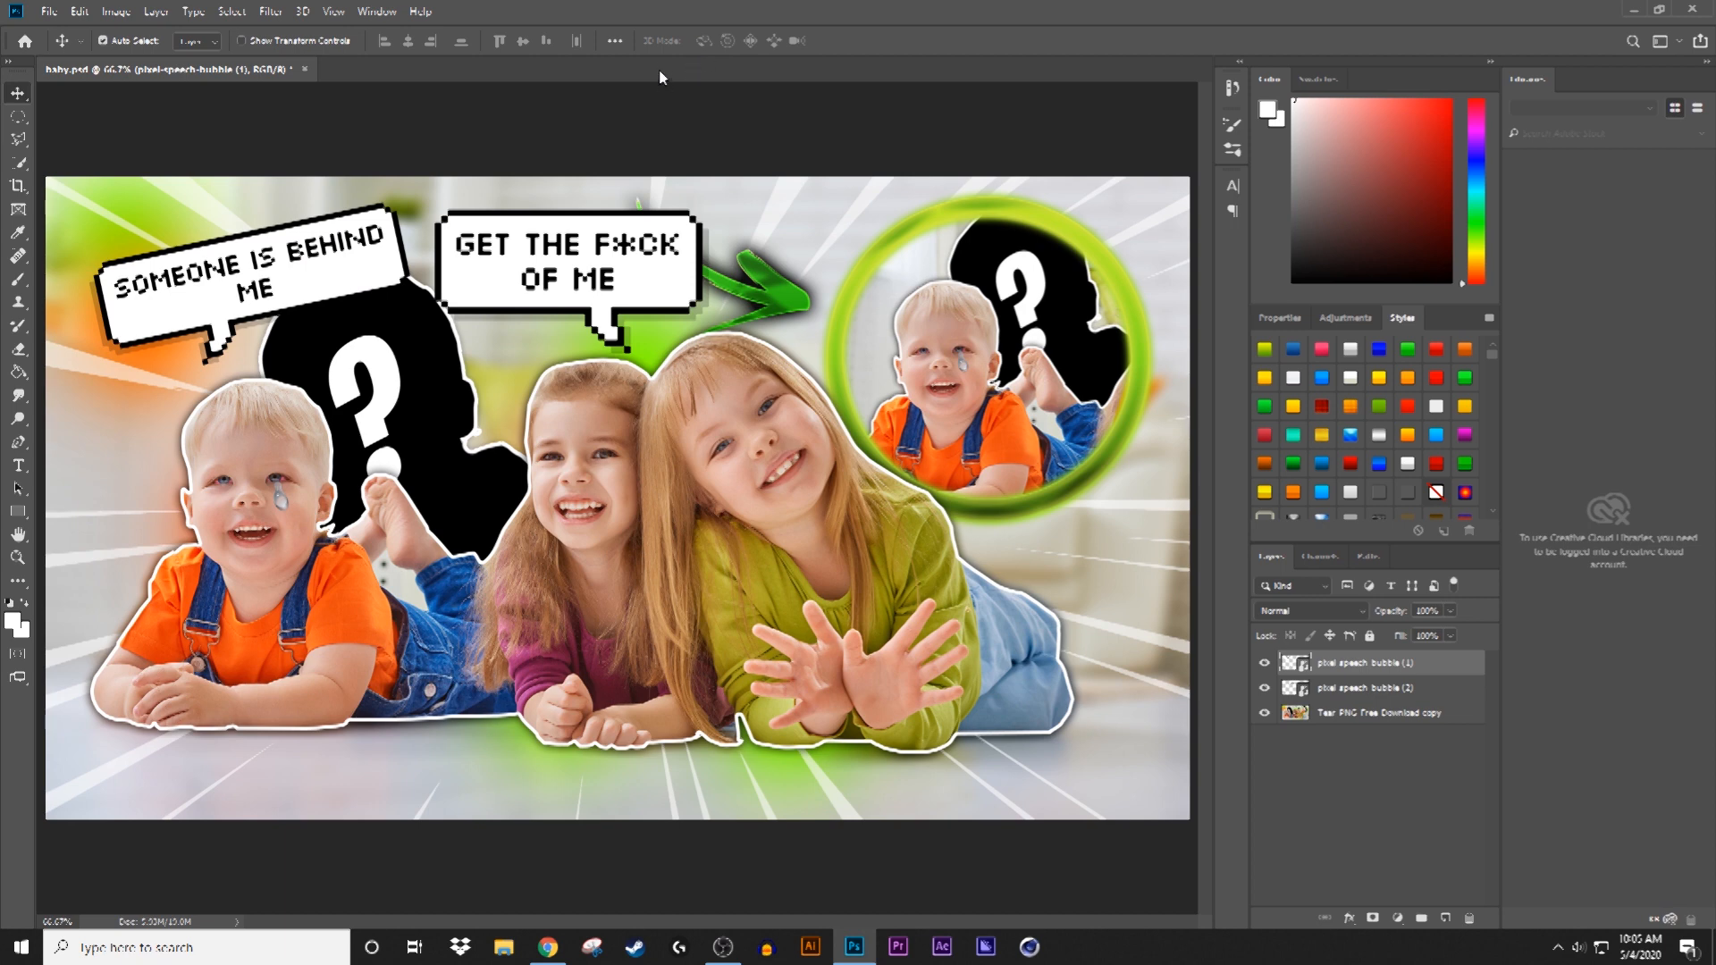
{"action": "mouse_move", "coordinate": [662, 65]}
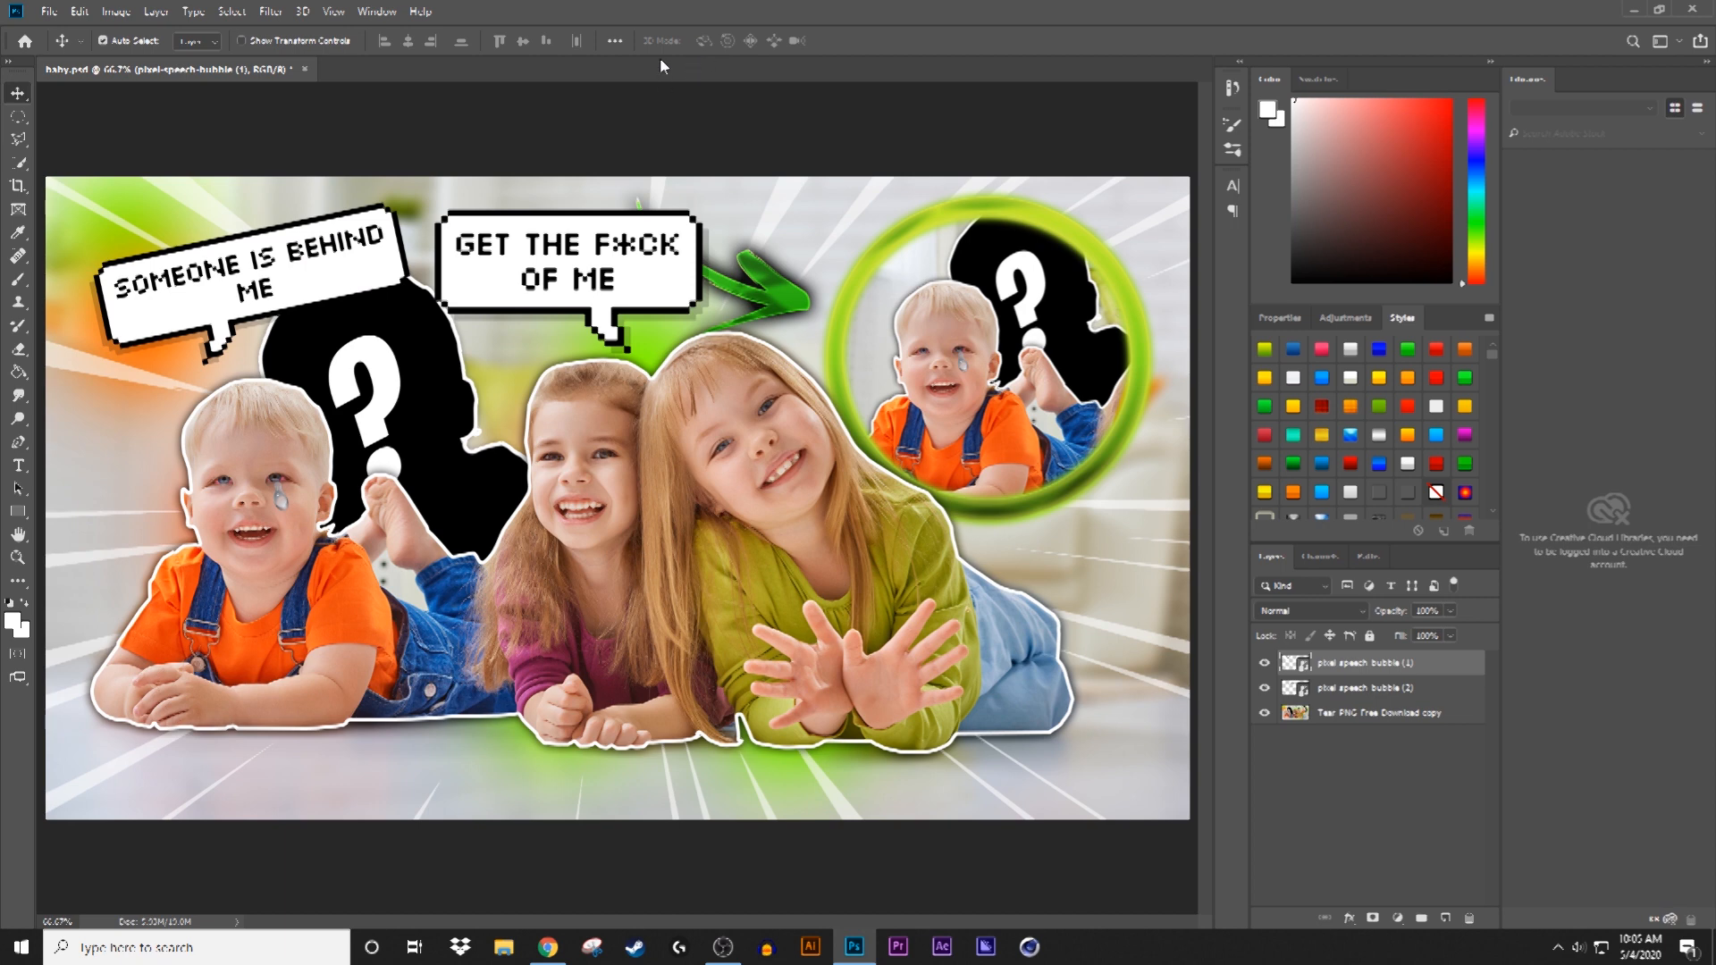